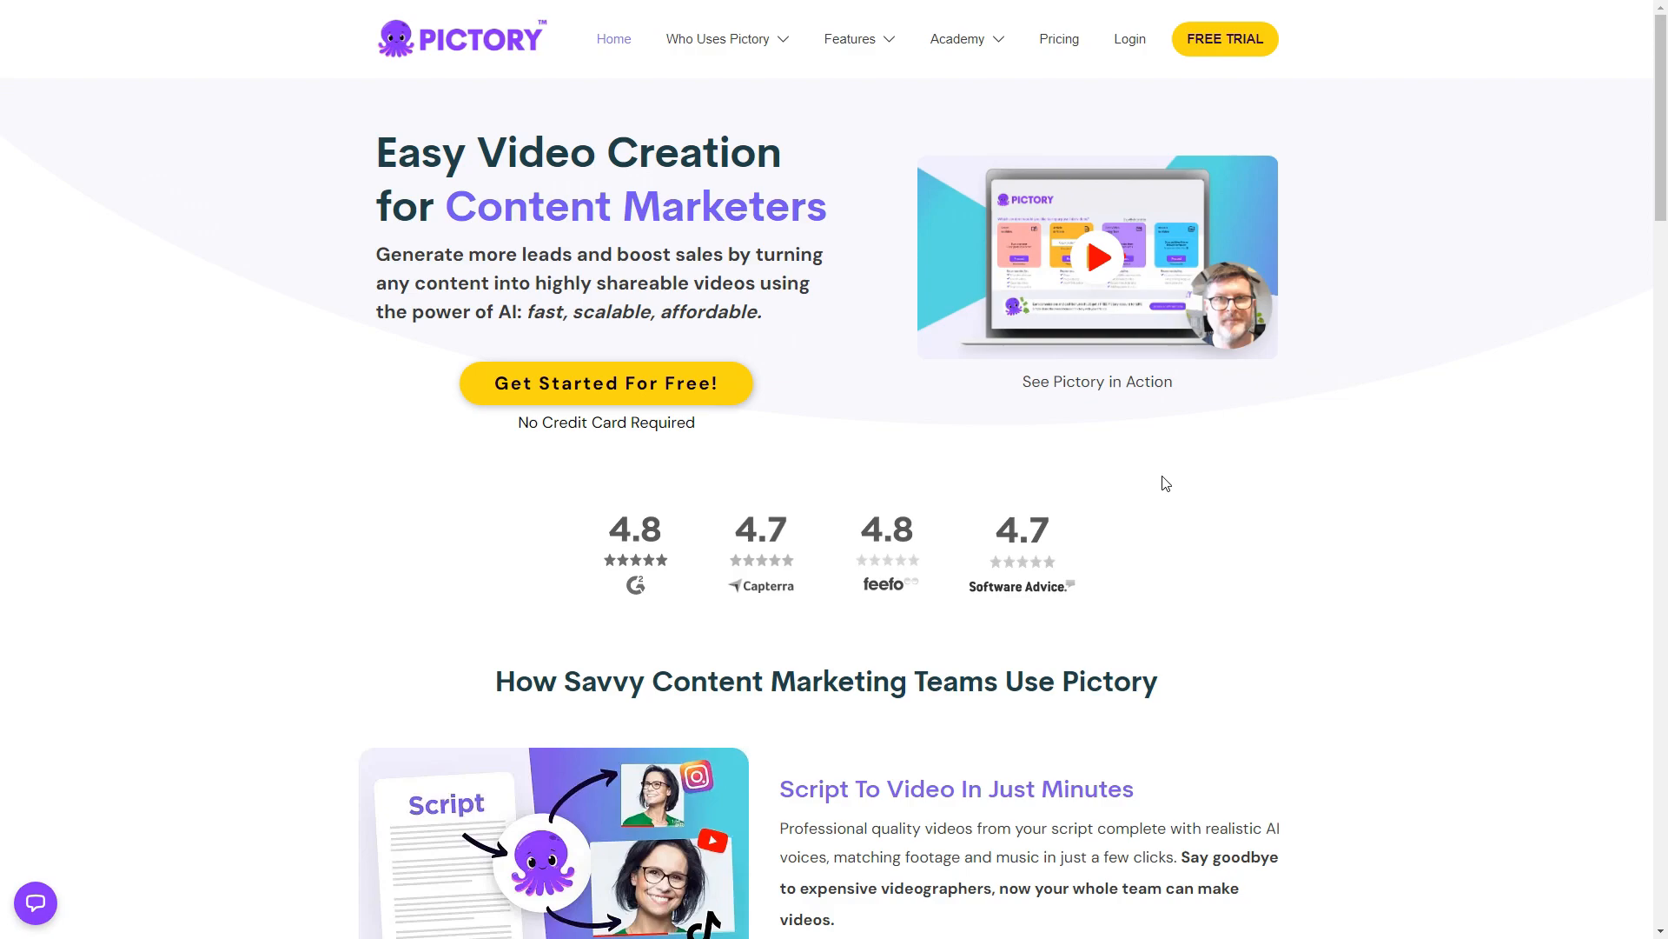
mouse_move(1162, 488)
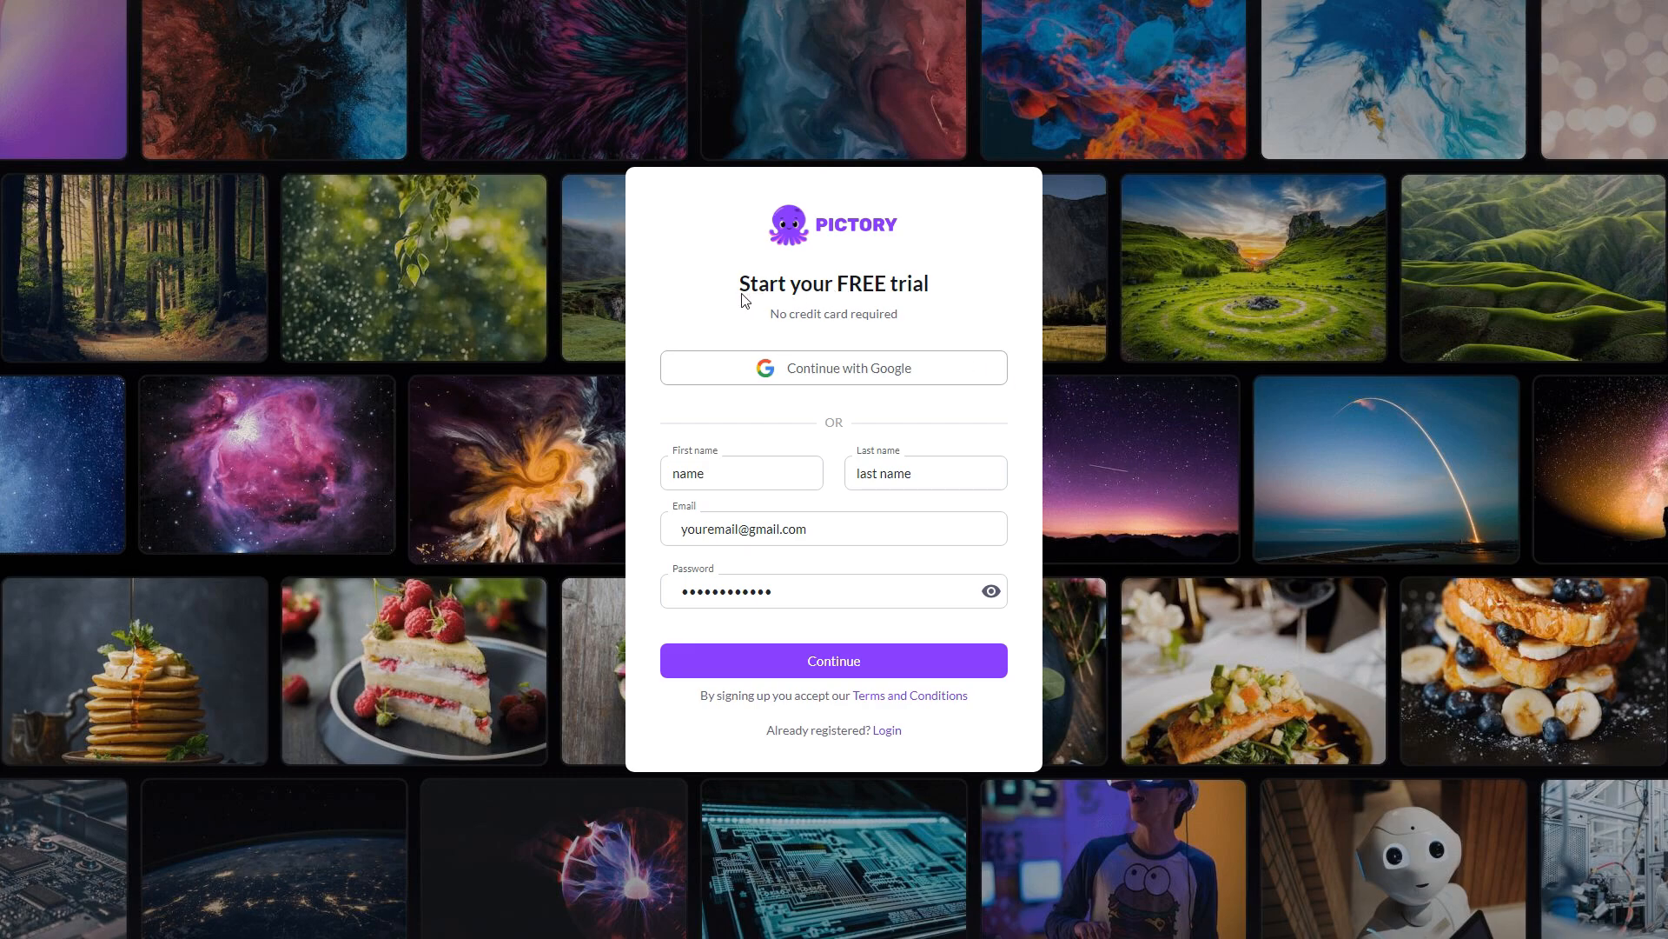
mouse_move(1052, 480)
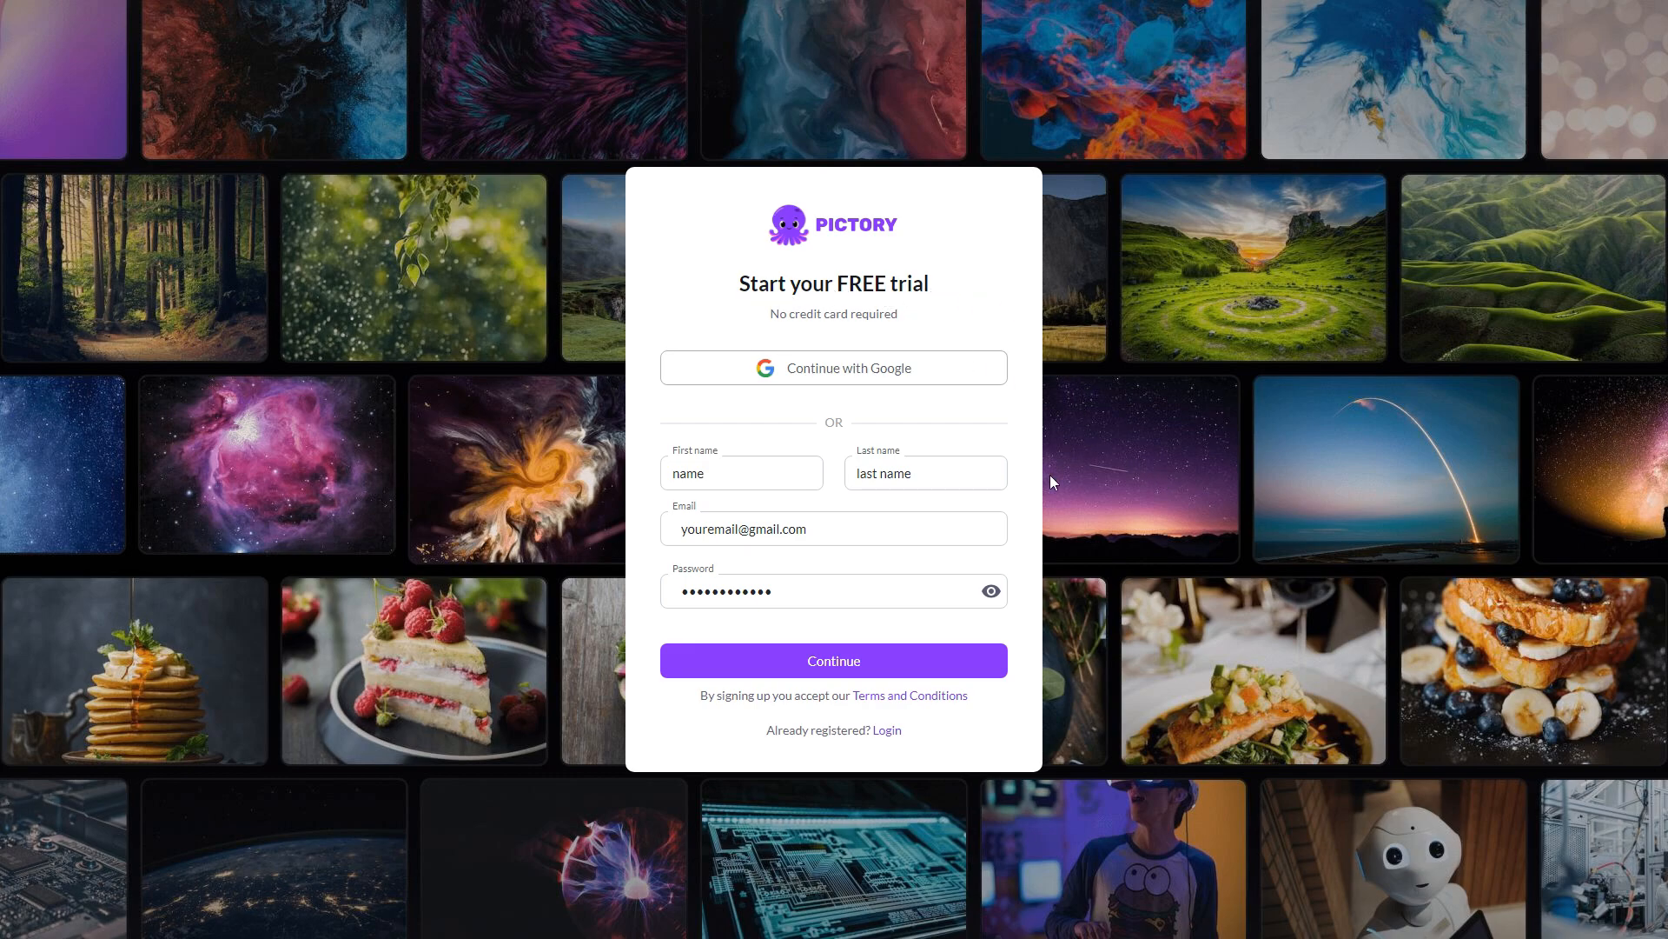
- Review the first name and email entries on the free-trial form before continuing
click(741, 473)
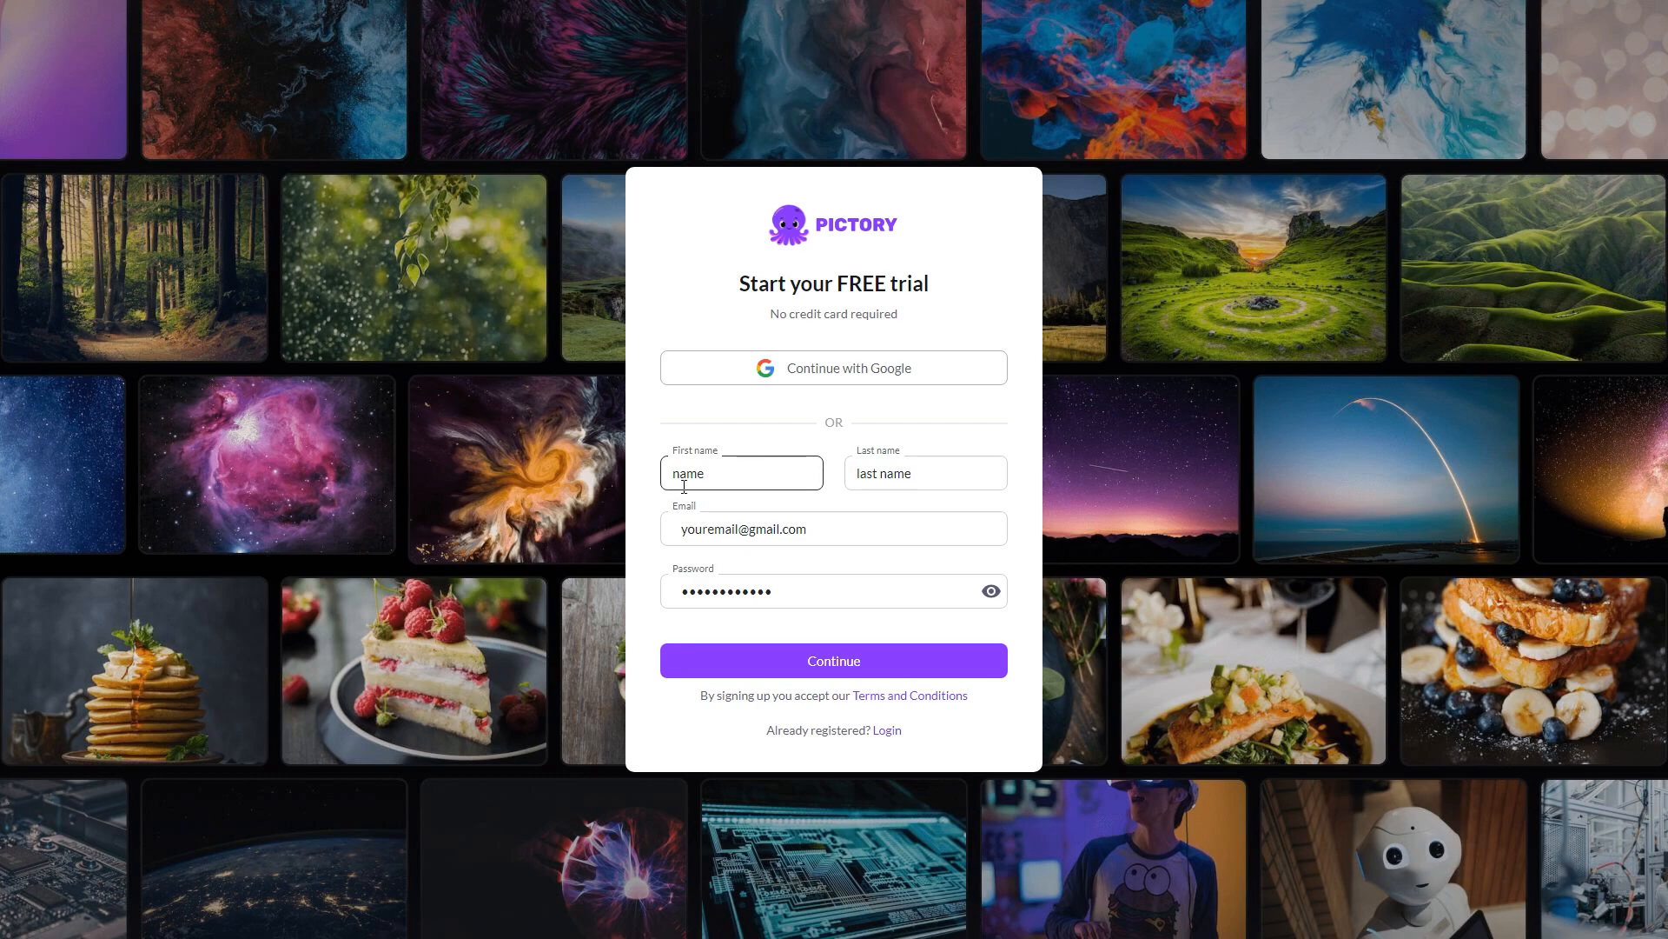
click(834, 527)
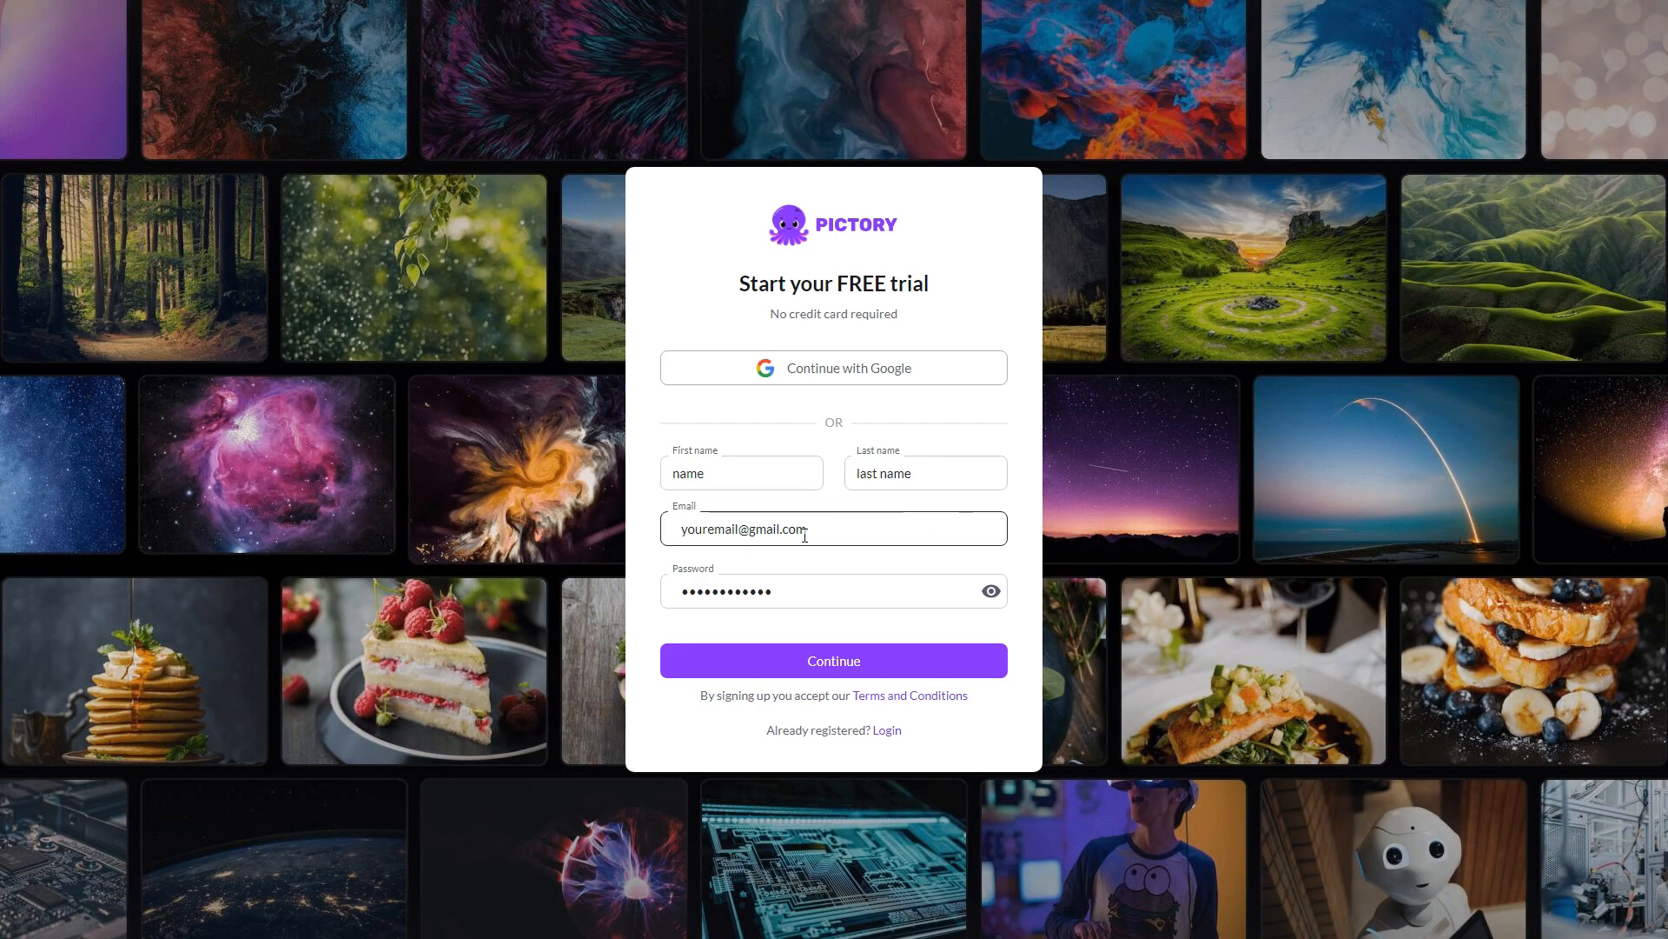
mouse_move(1090, 592)
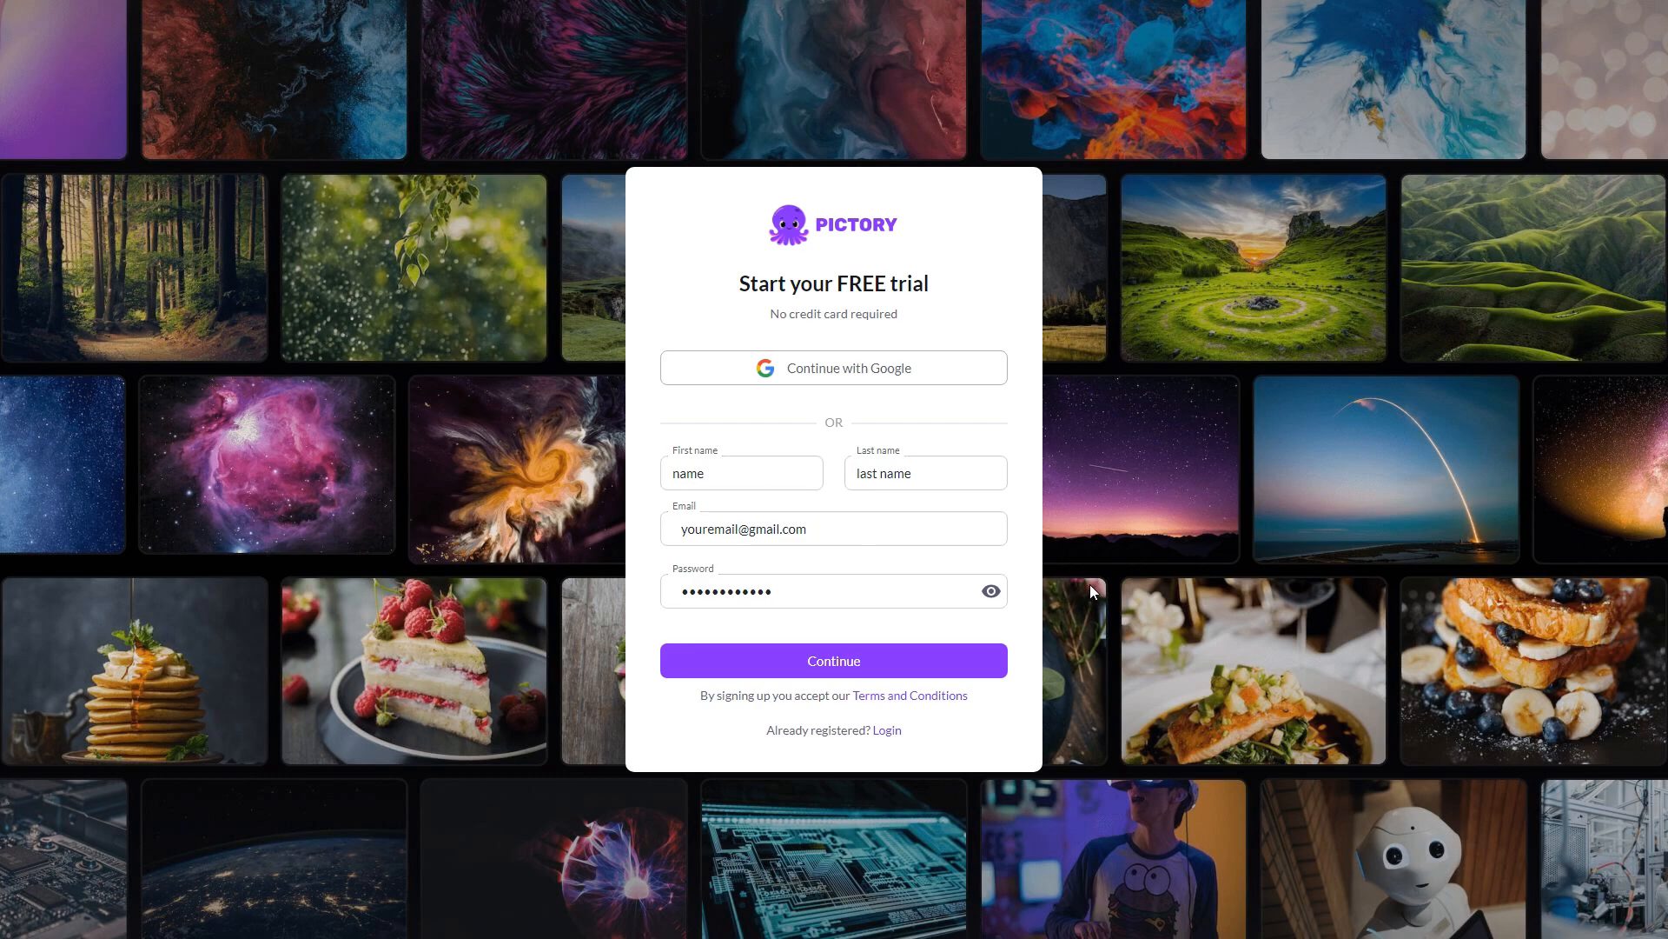
mouse_move(867, 681)
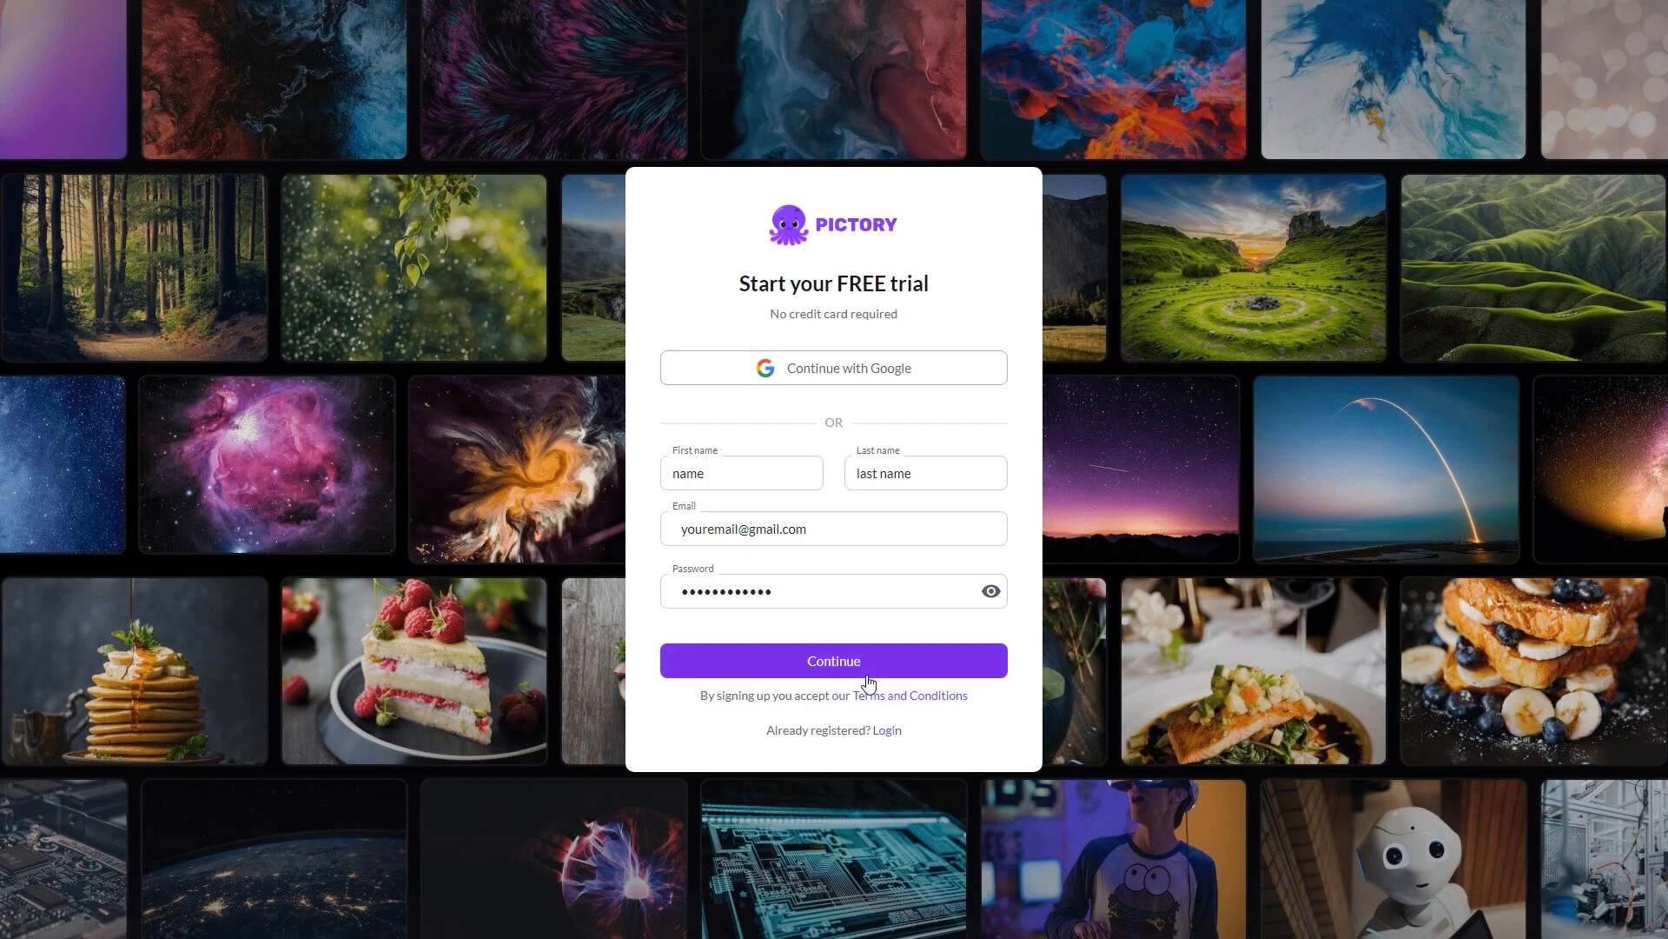
mouse_move(1073, 573)
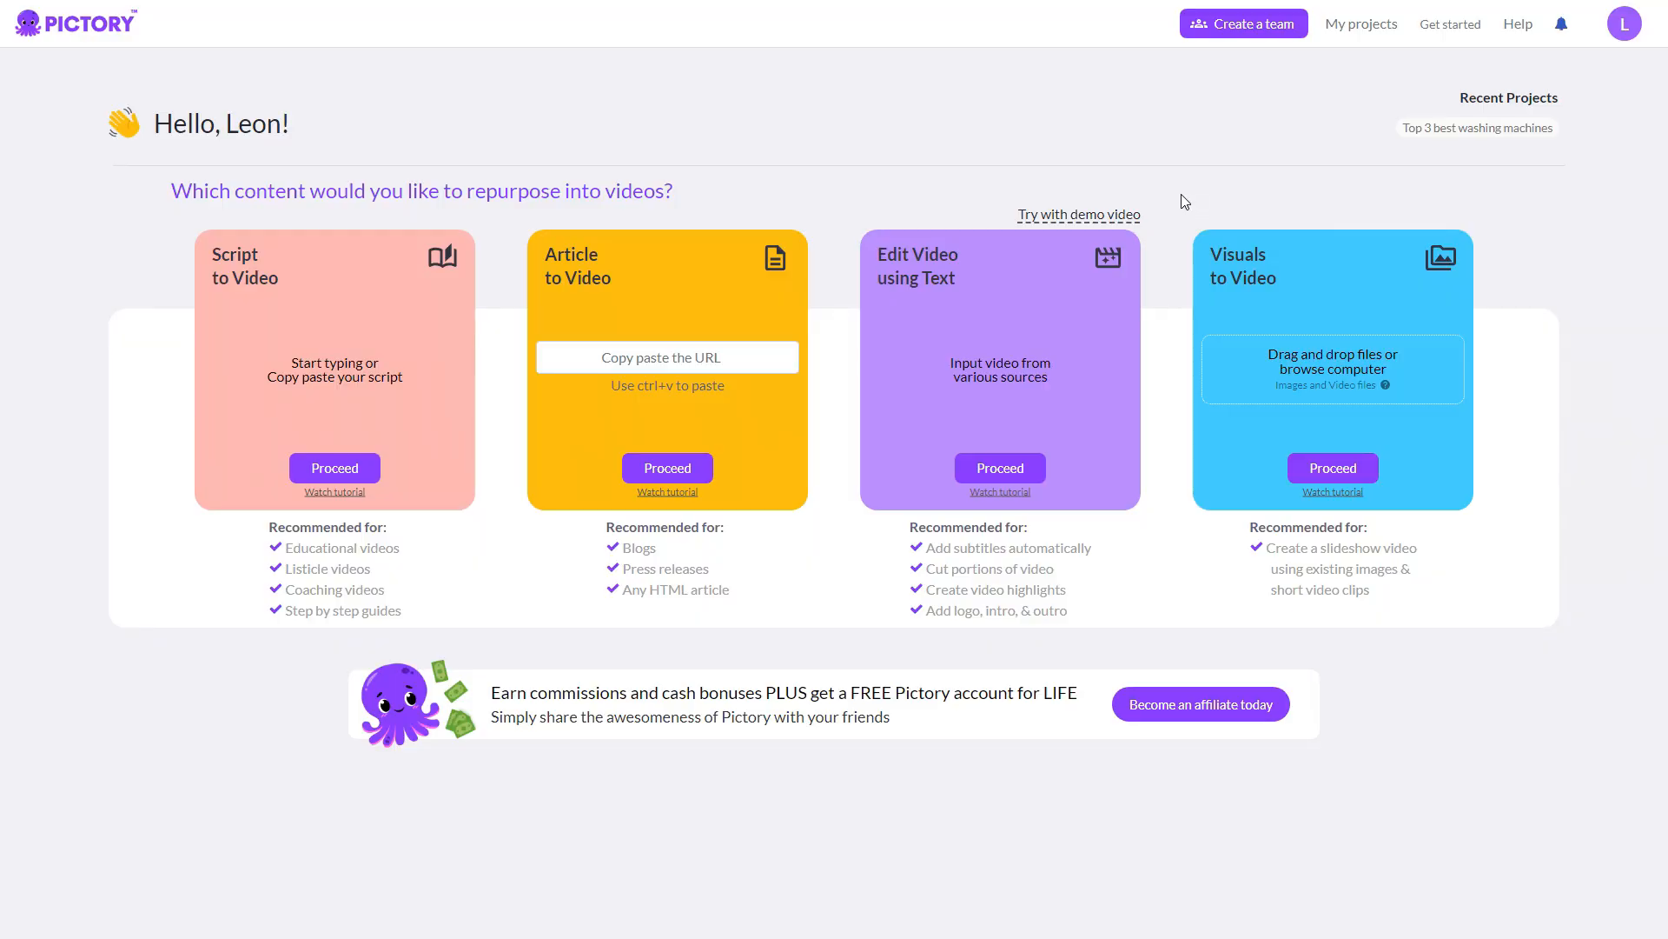
mouse_move(1175, 198)
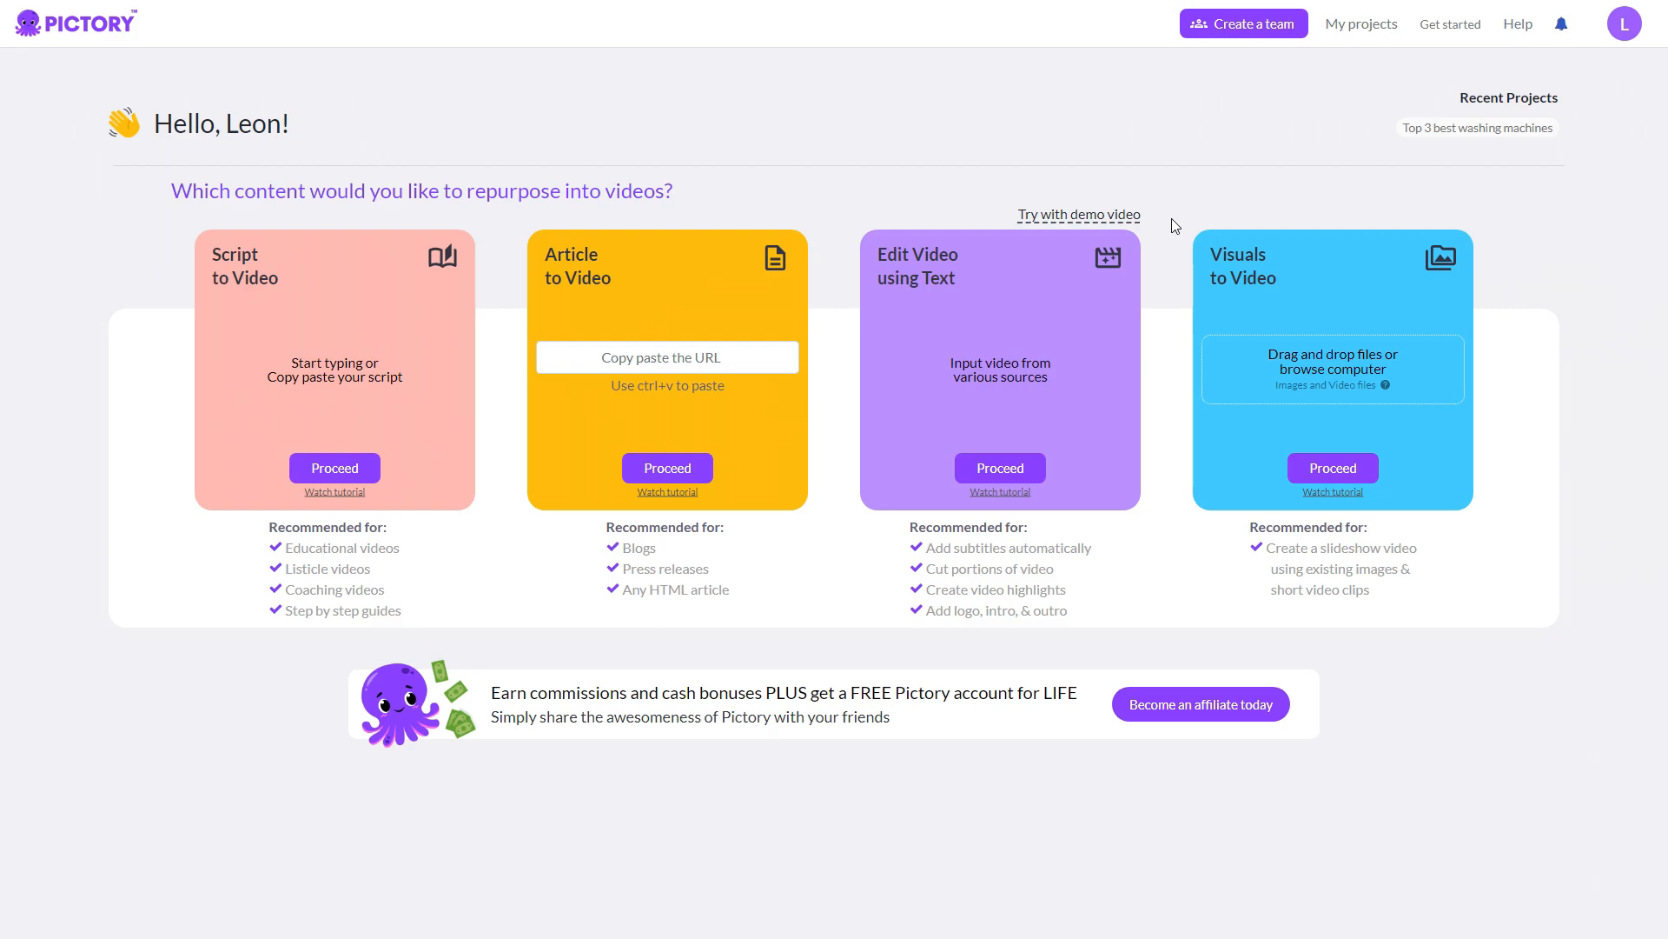
mouse_move(1171, 229)
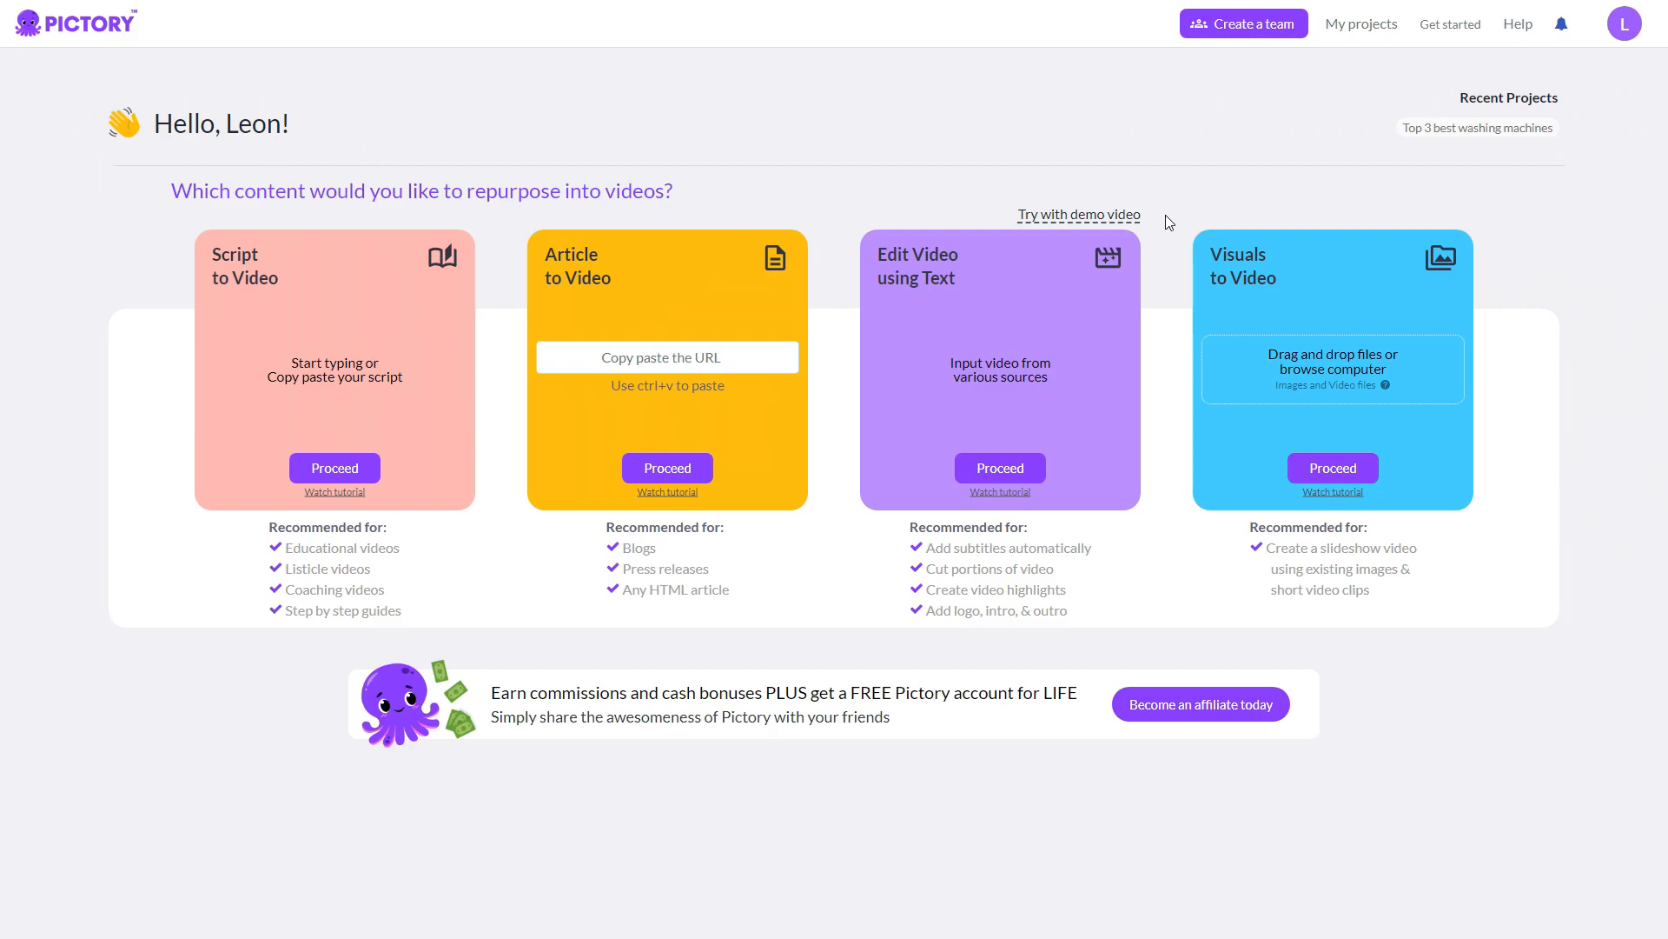
- Bring up the account menu from the profile avatar on the dashboard
click(1624, 24)
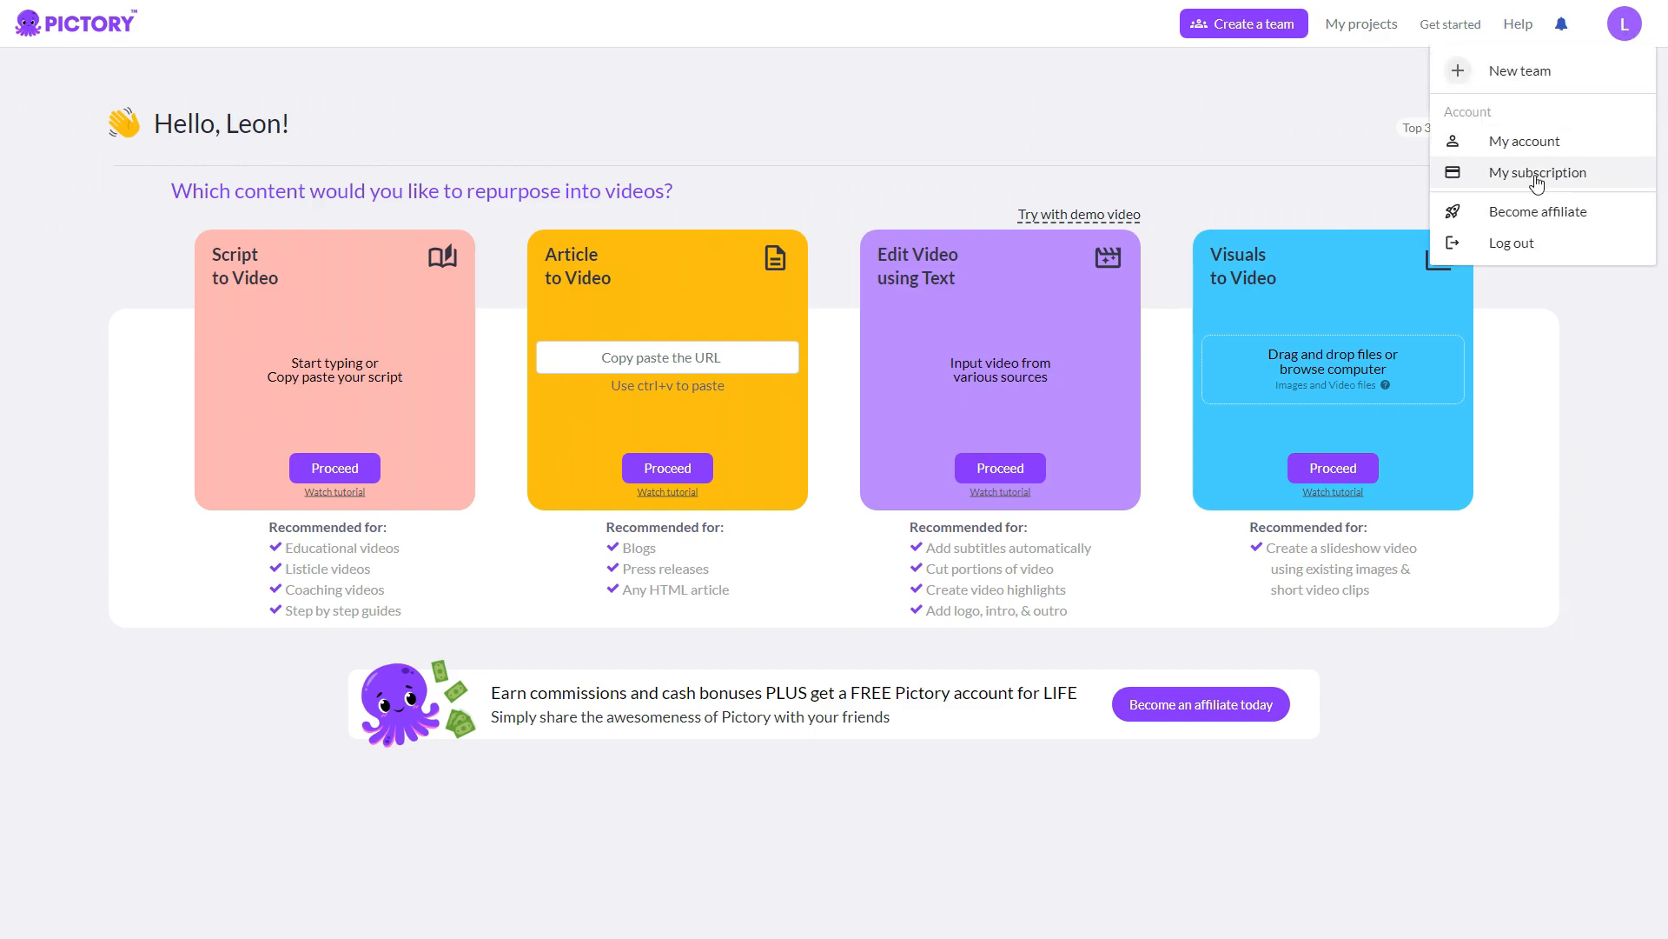
- Go to My subscription and browse the yearly Standard, Premium and Teams plan cards
click(1537, 172)
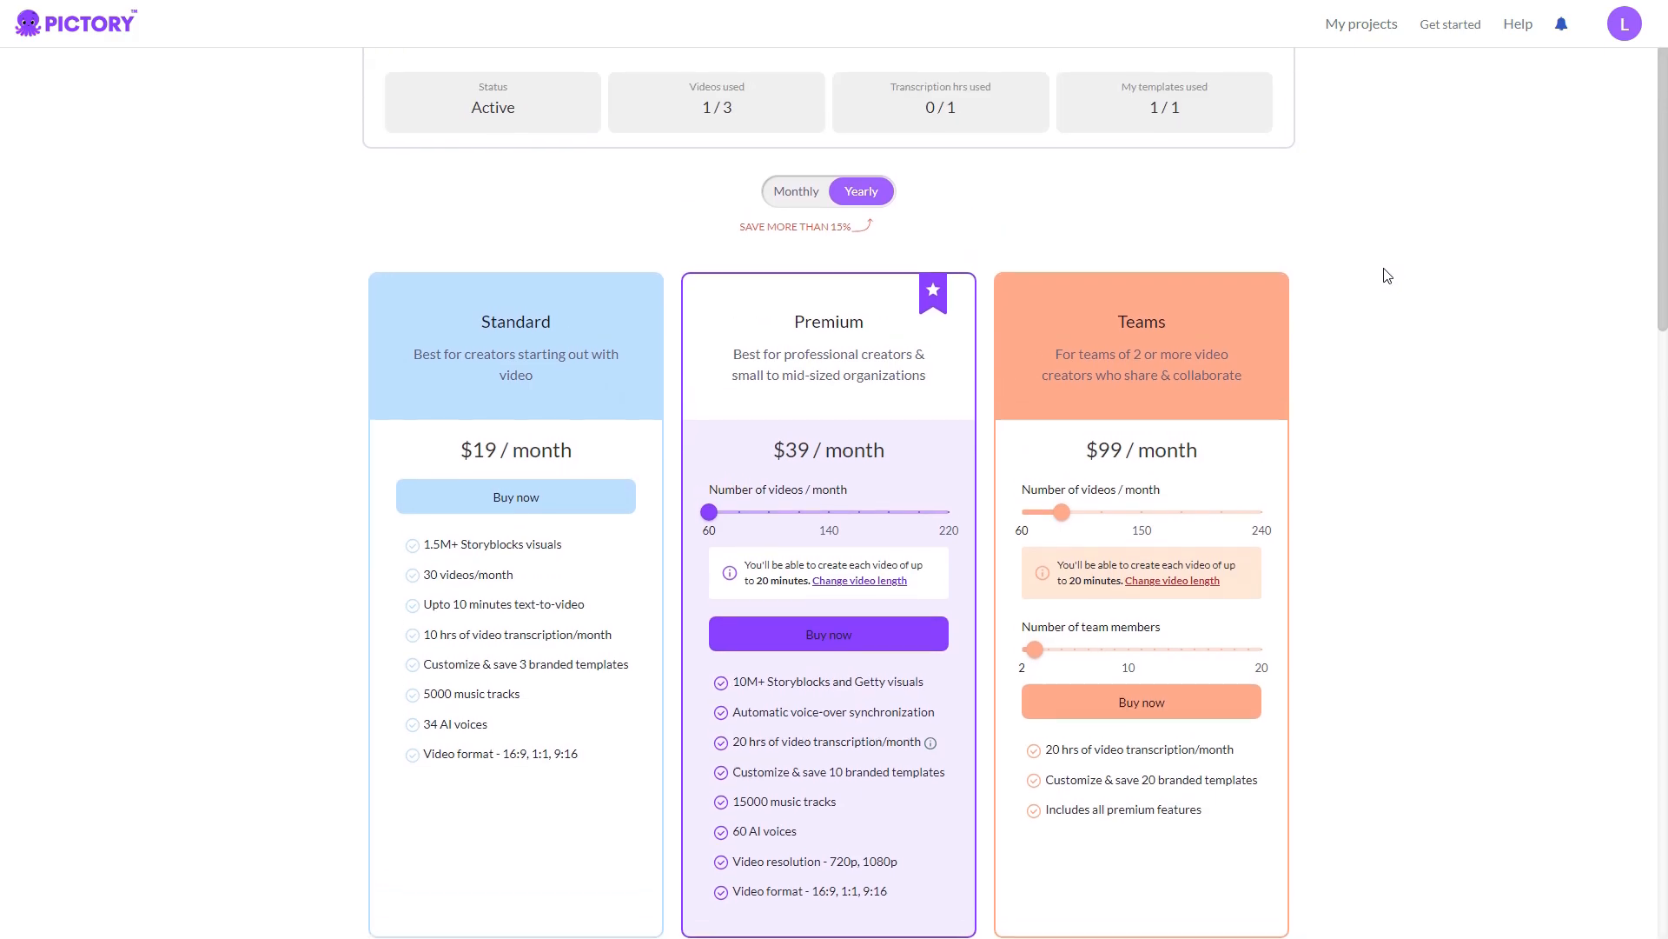
scroll(down, 3)
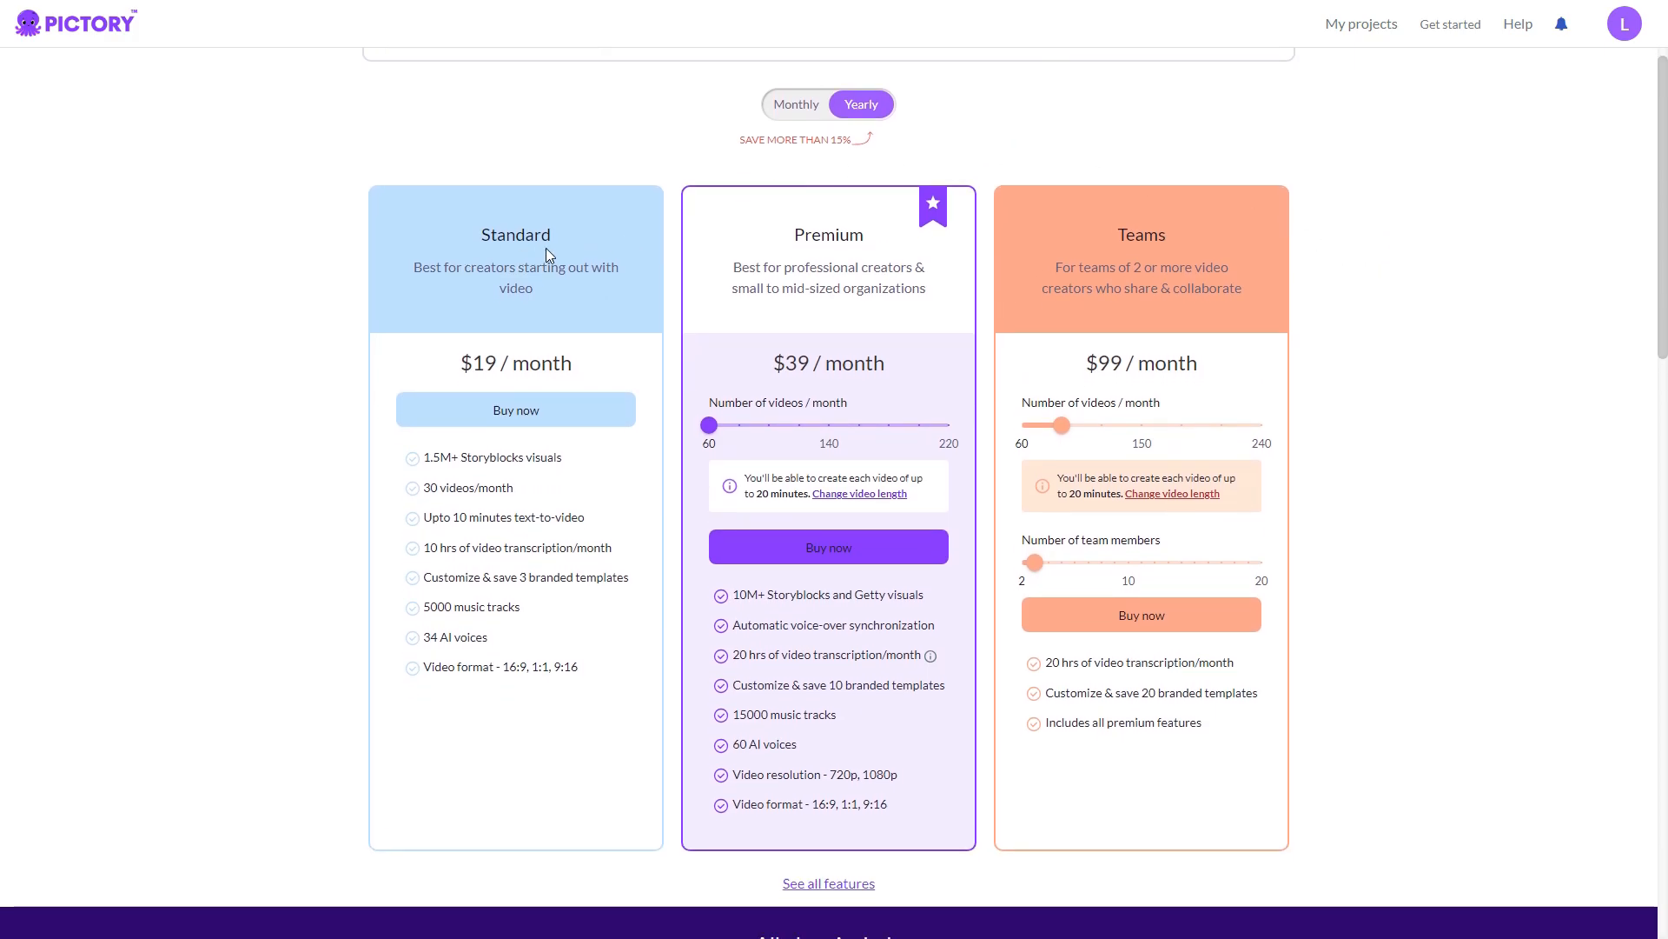
mouse_move(911, 212)
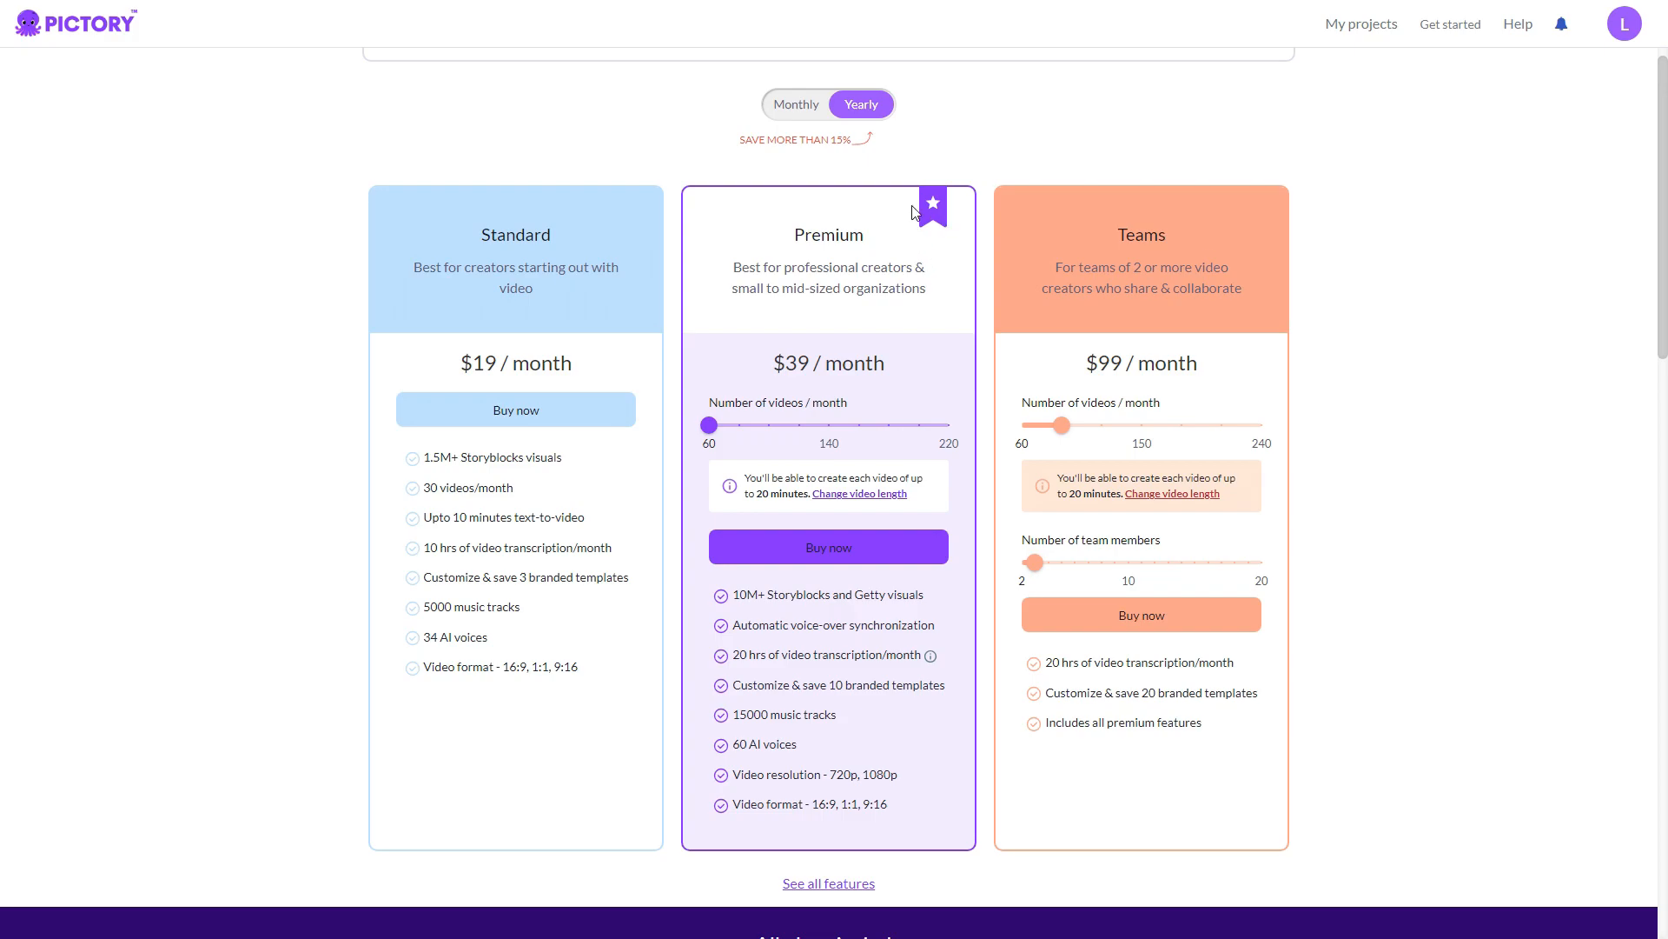
mouse_move(1242, 245)
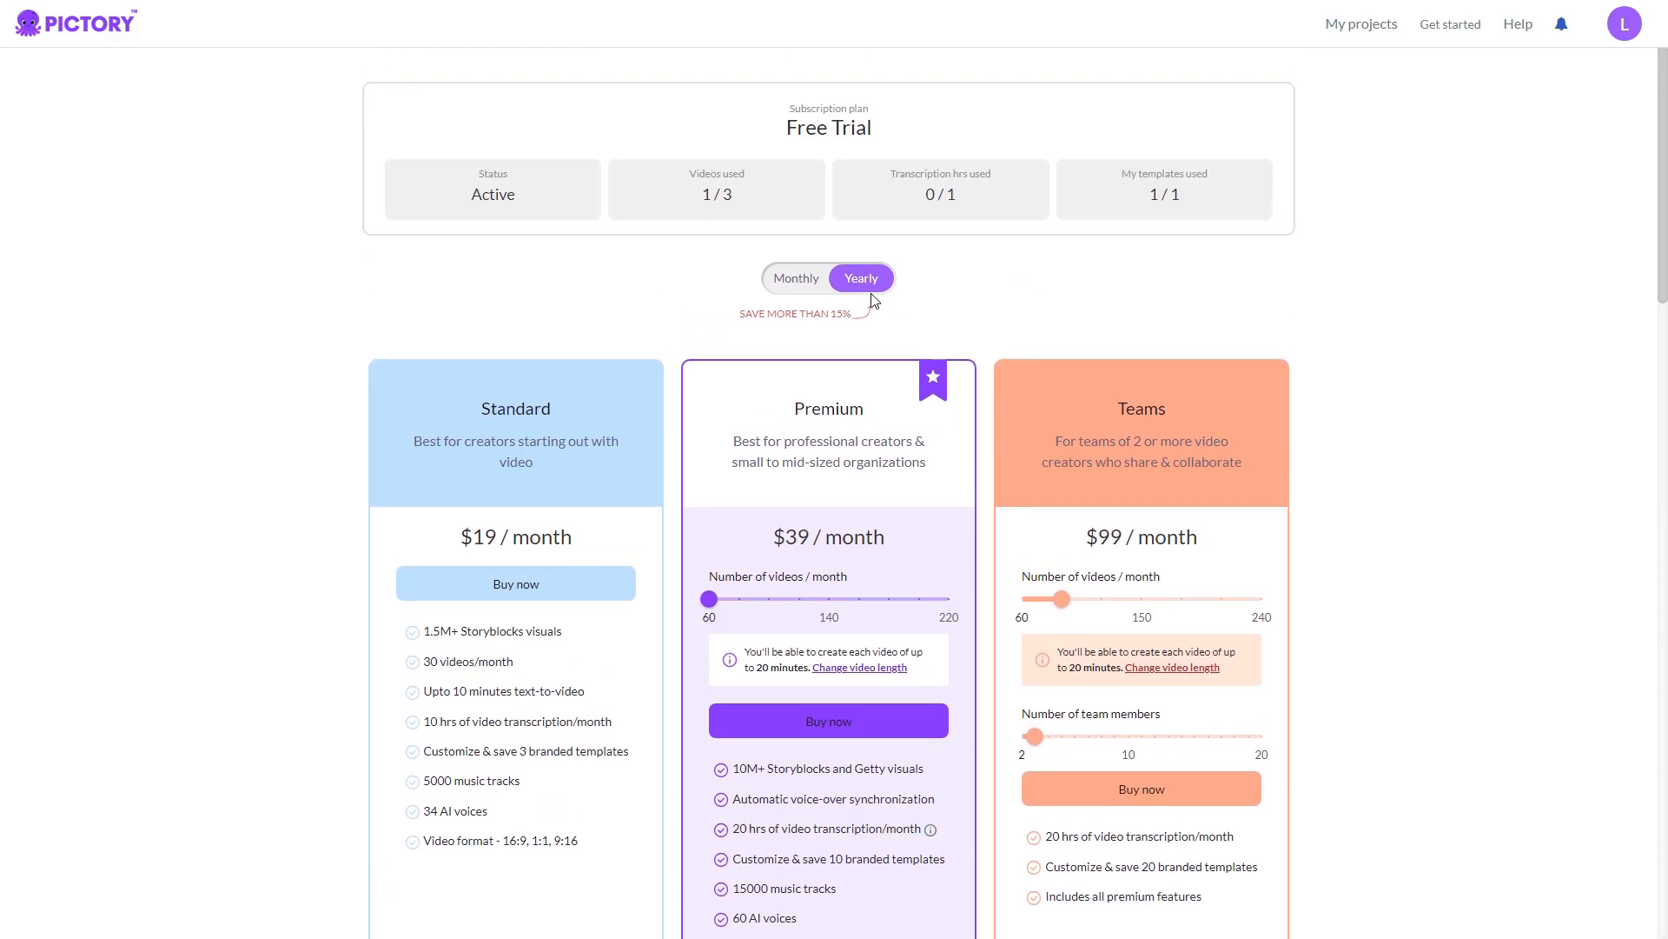
mouse_move(800, 341)
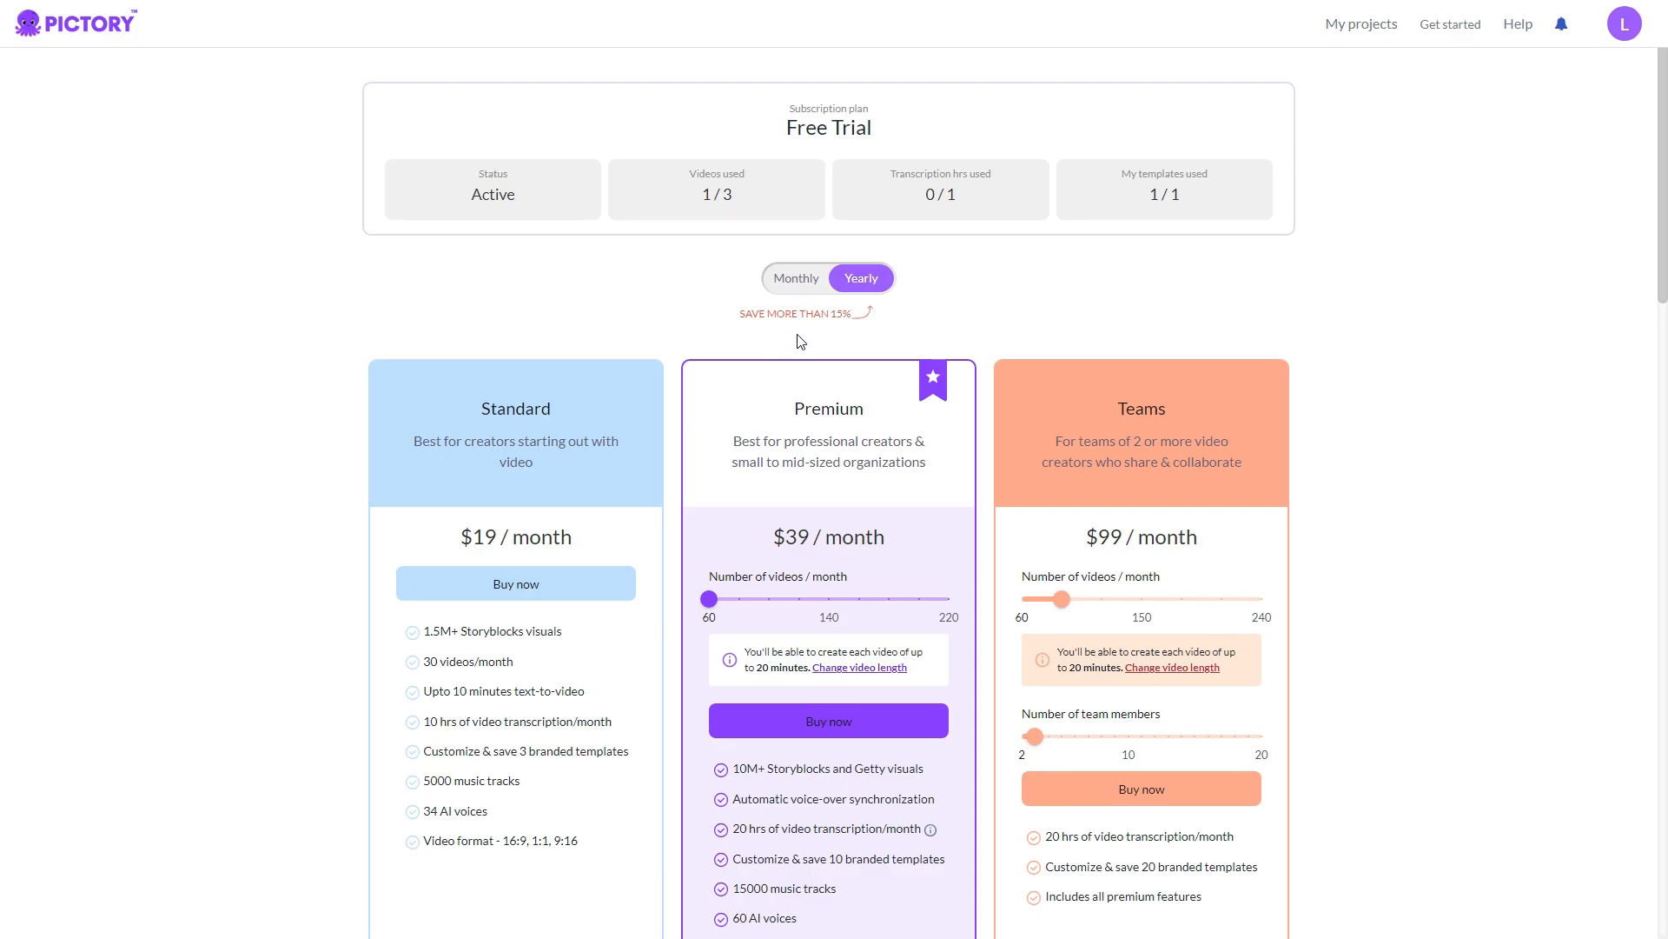
mouse_move(844, 326)
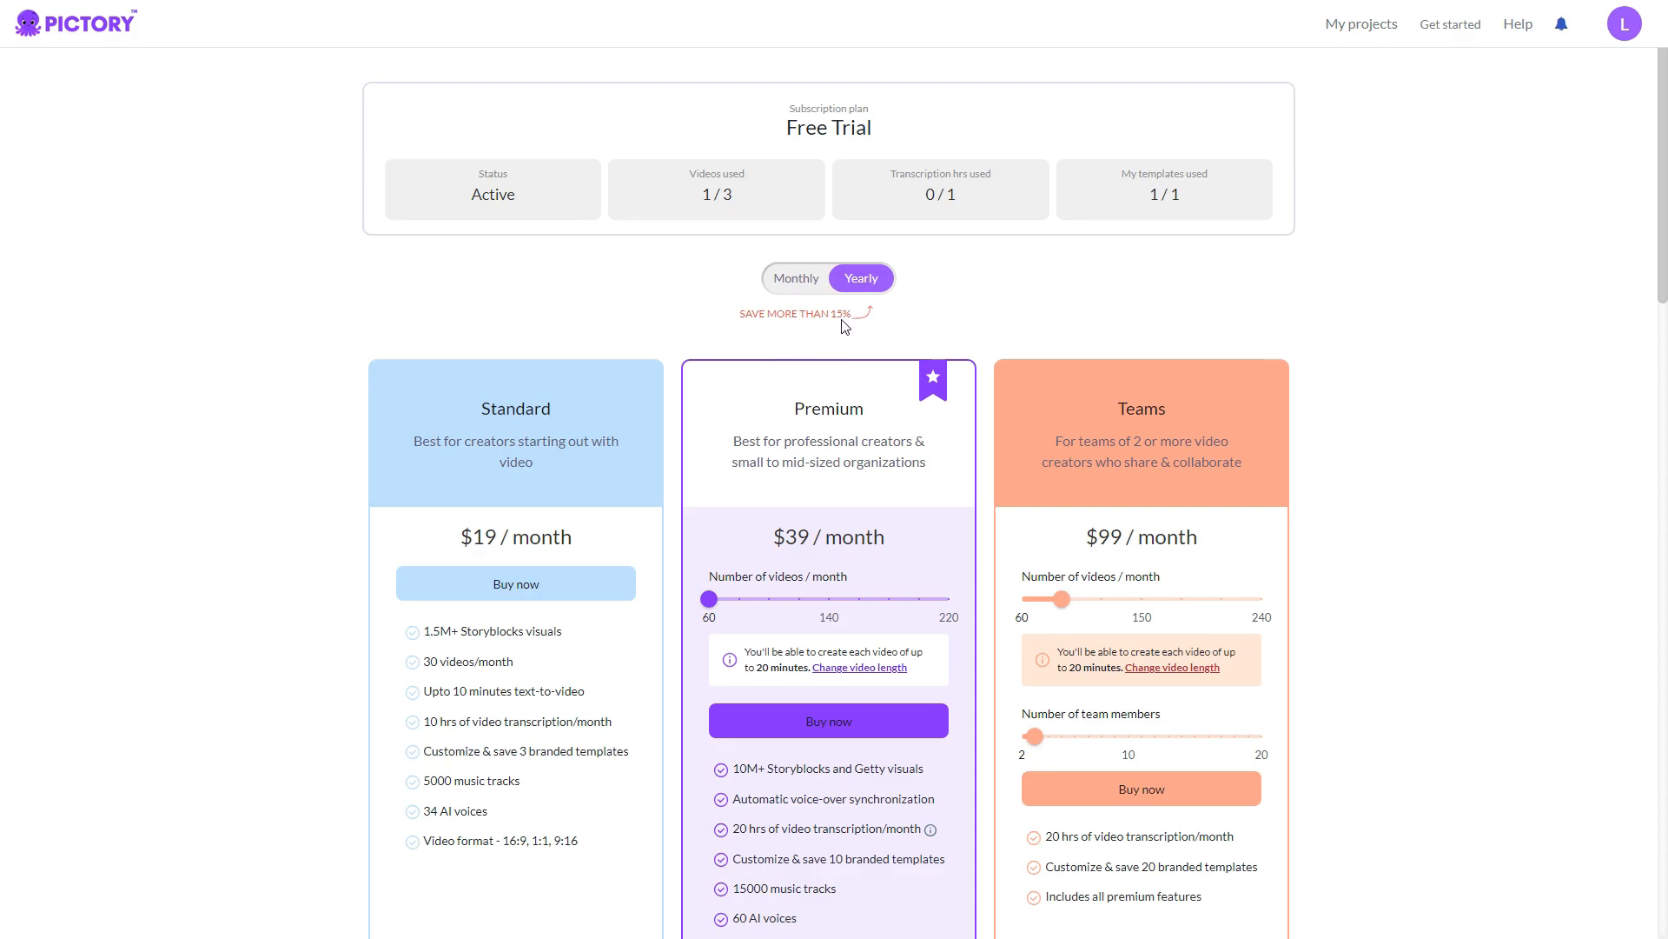
scroll(down, 3)
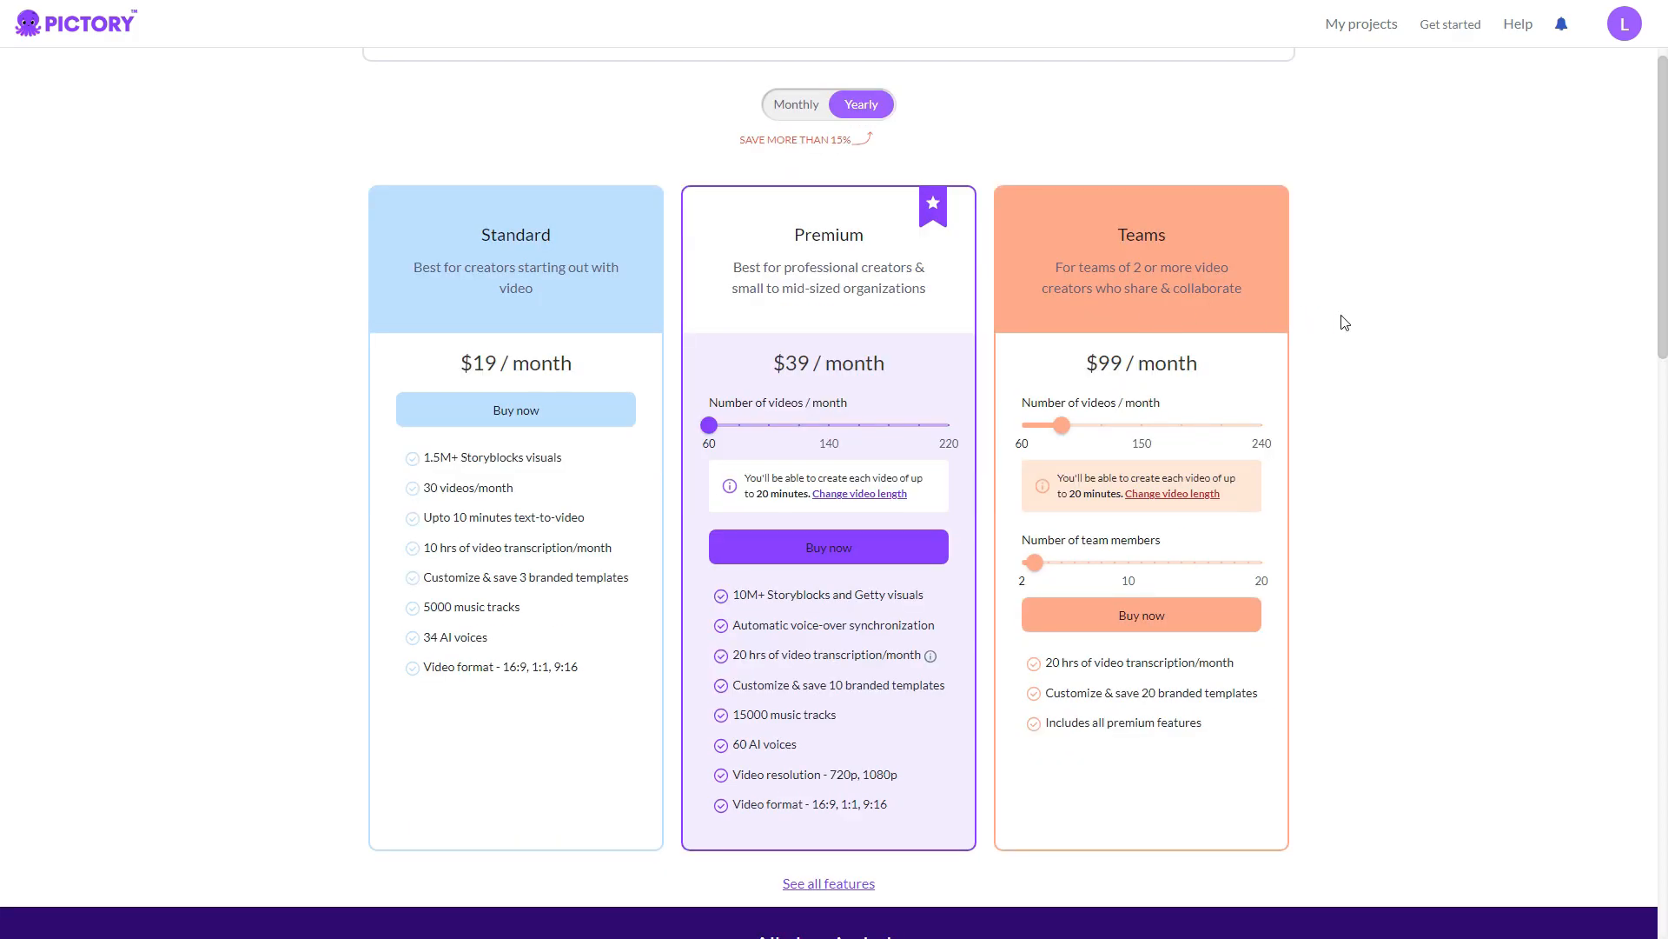
mouse_move(1339, 362)
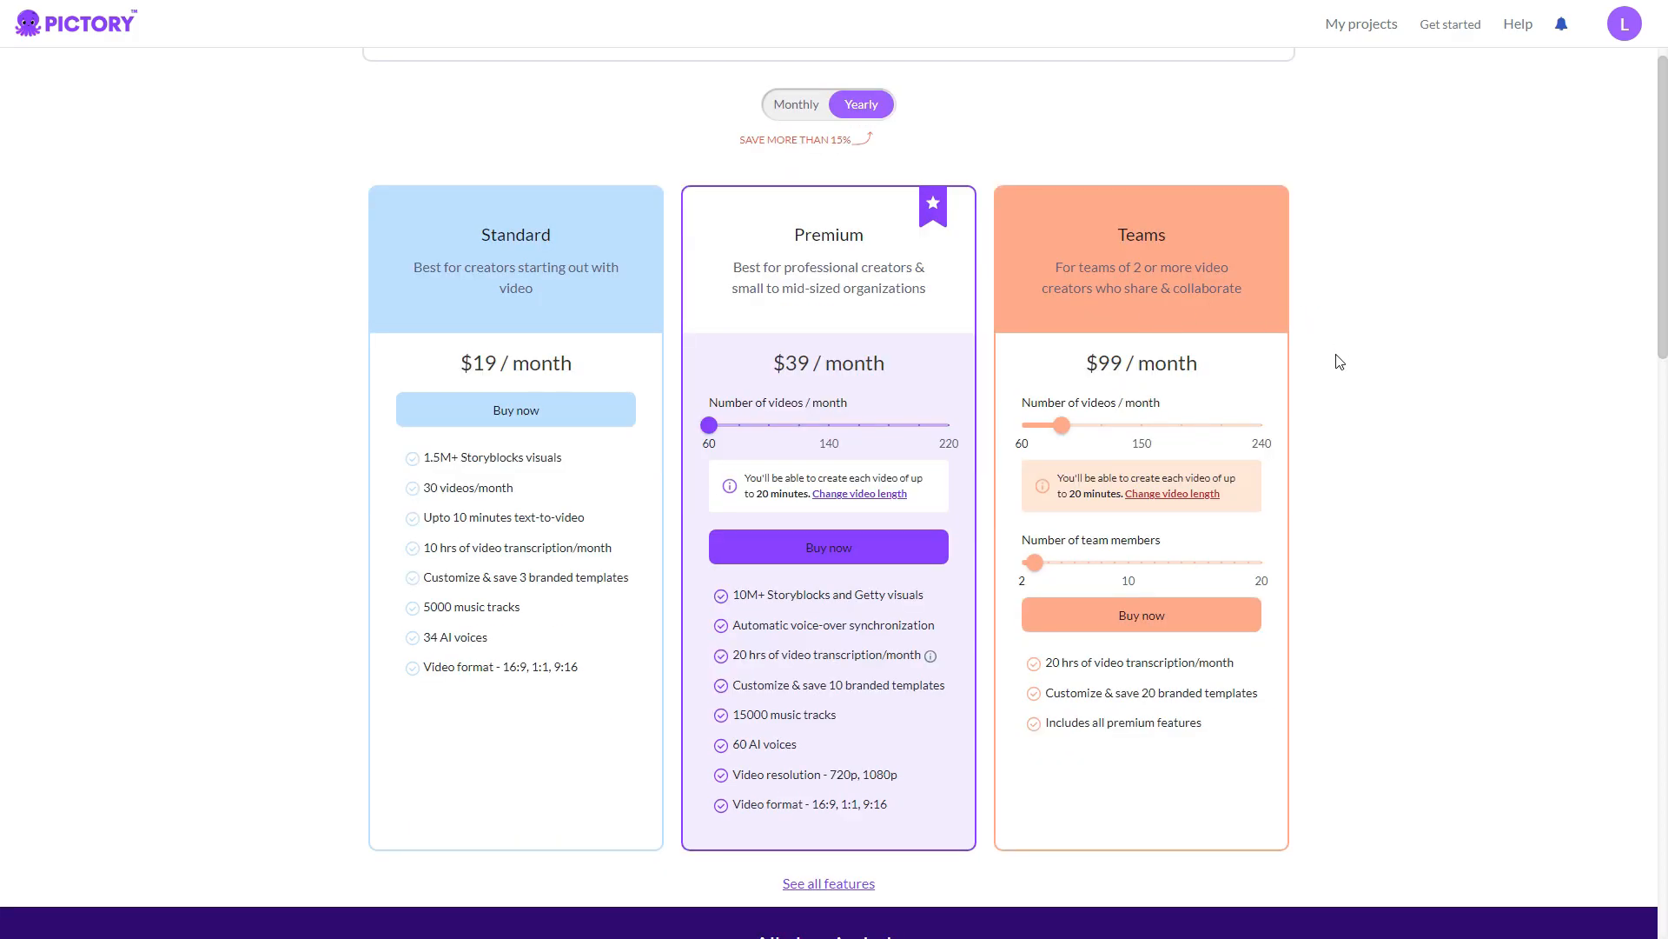
mouse_move(828, 547)
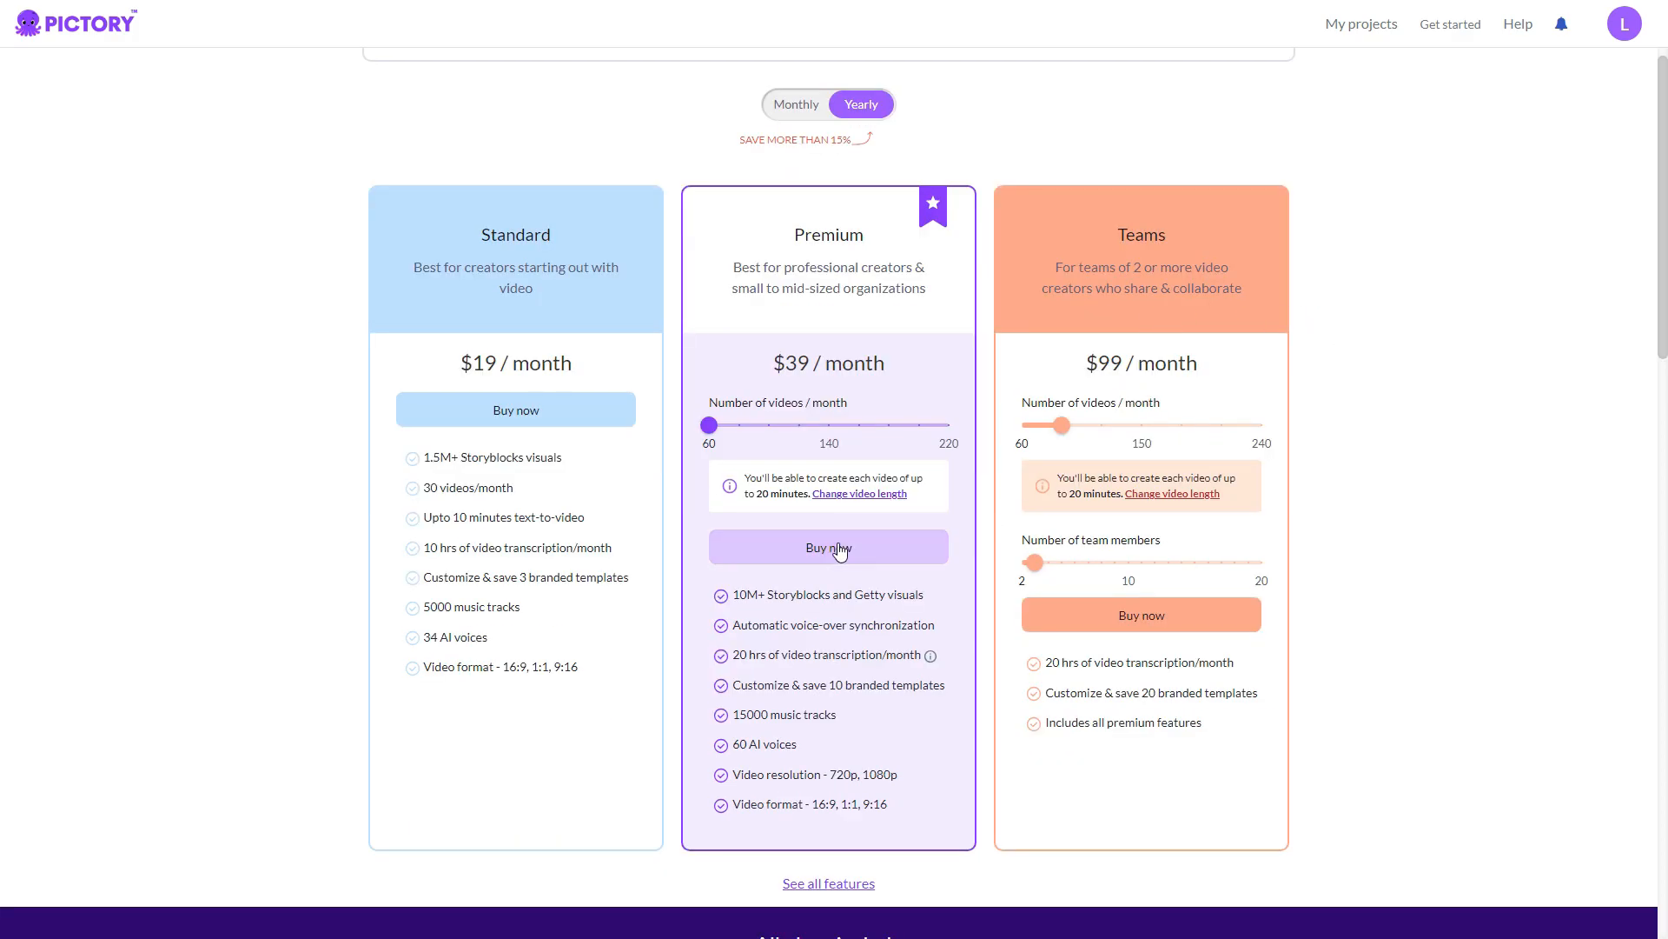
- Buy Premium yearly and apply coupon20, cutting the total from $468.00 to $374.40
click(828, 546)
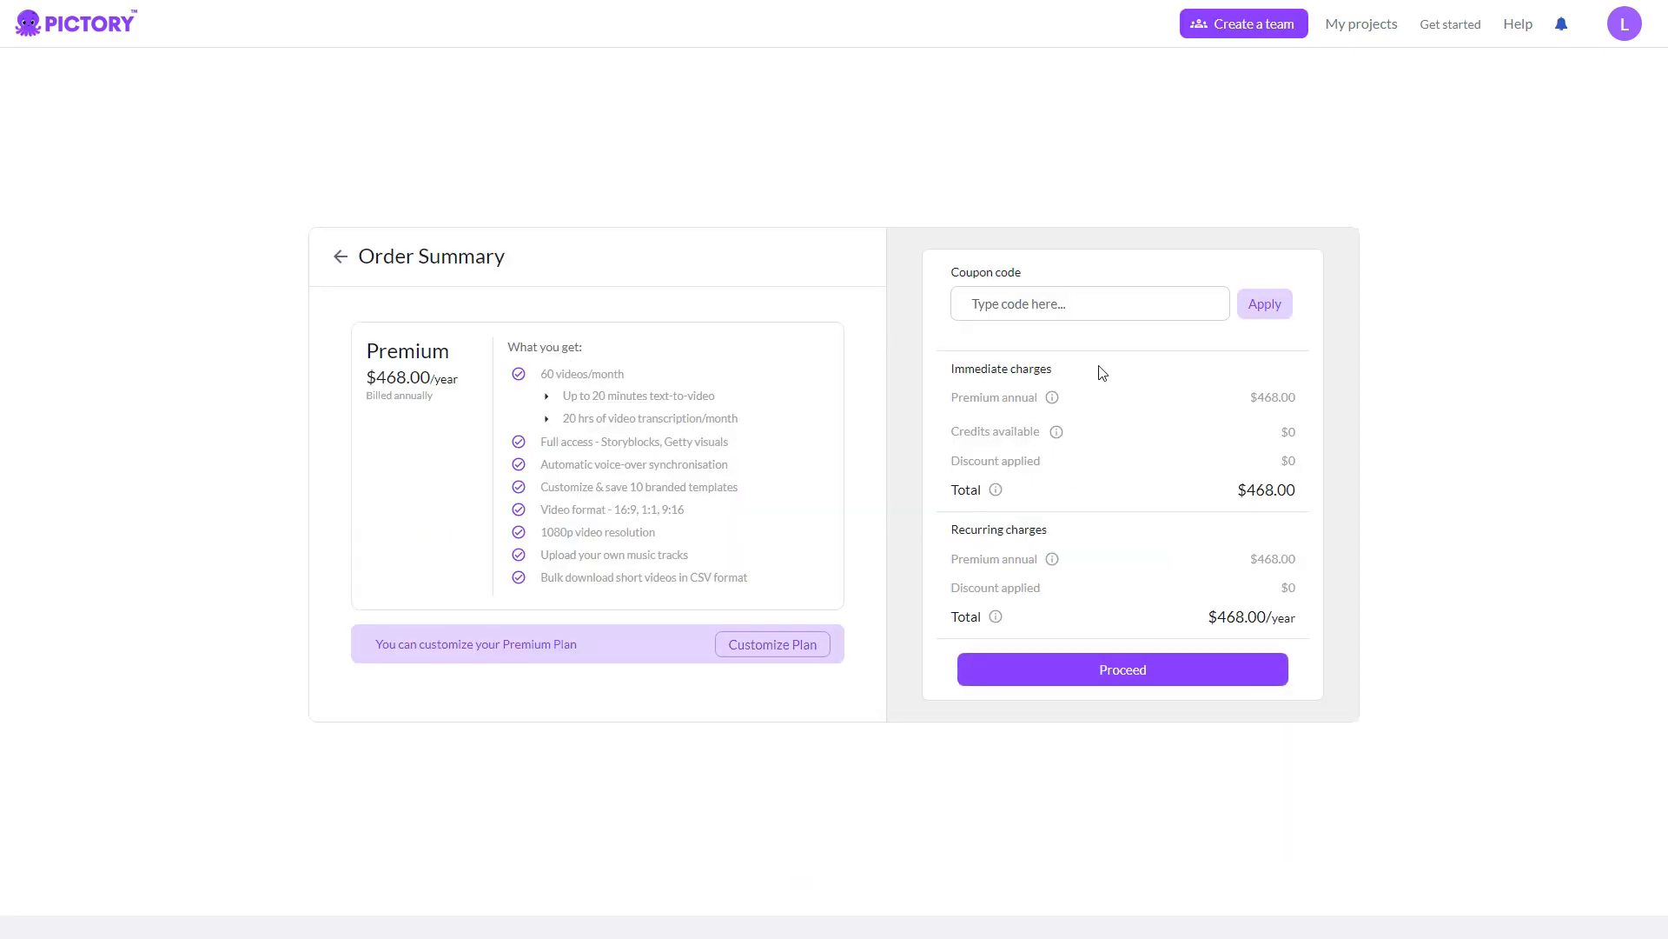
click(1087, 304)
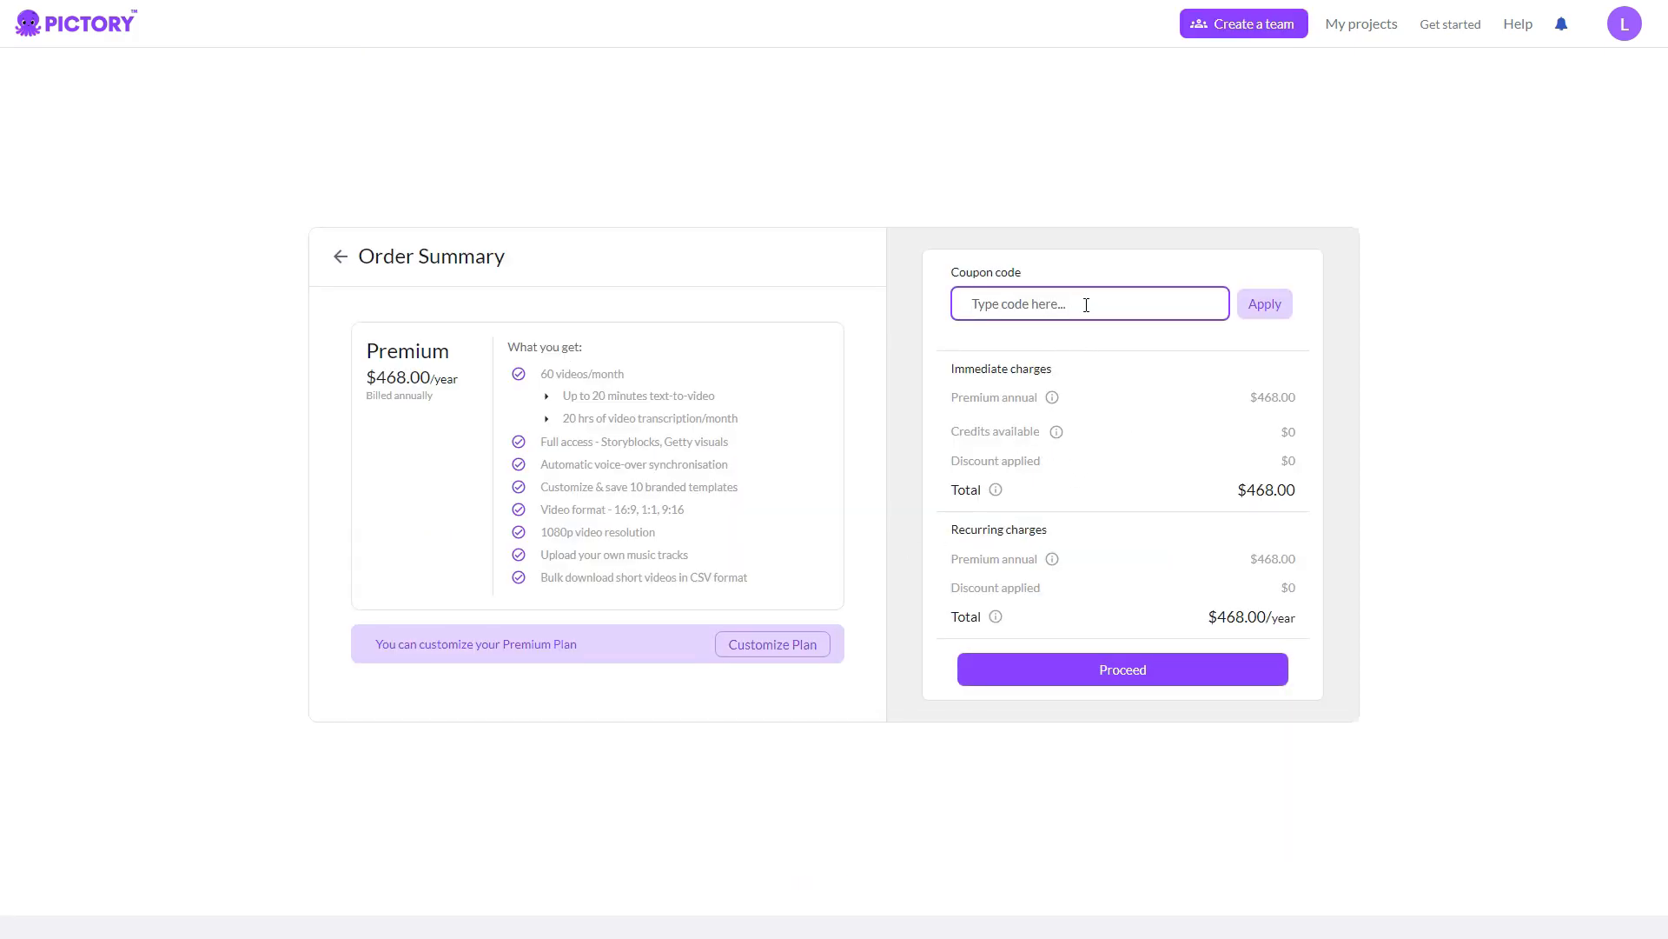
text(coupon20)
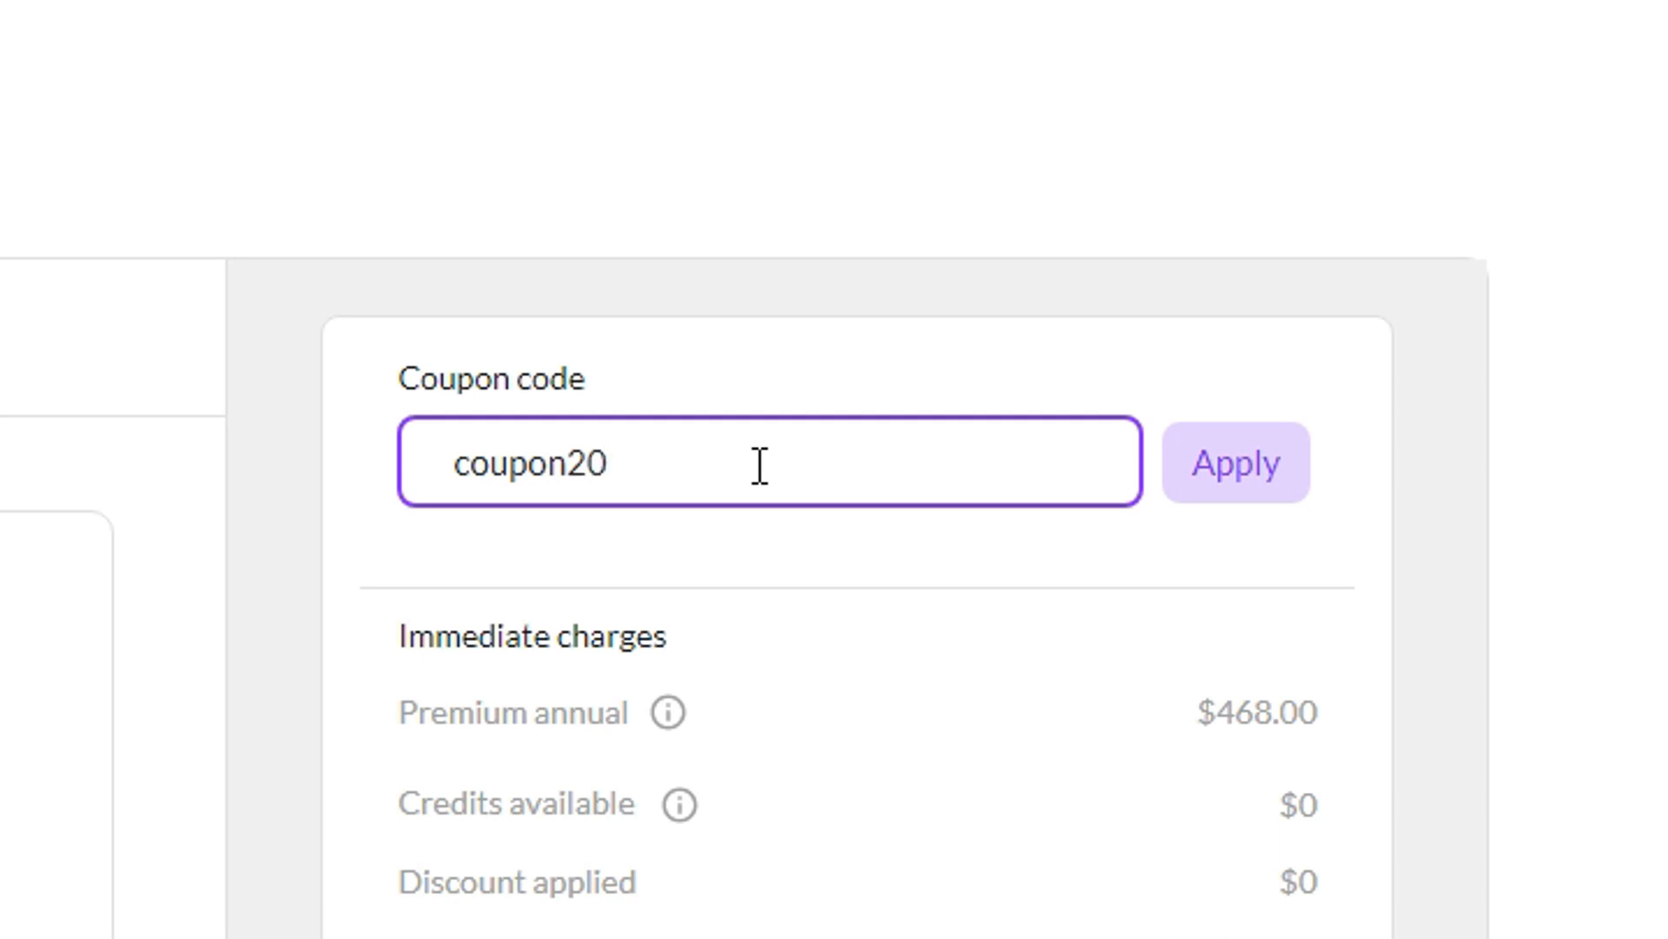
click(1234, 462)
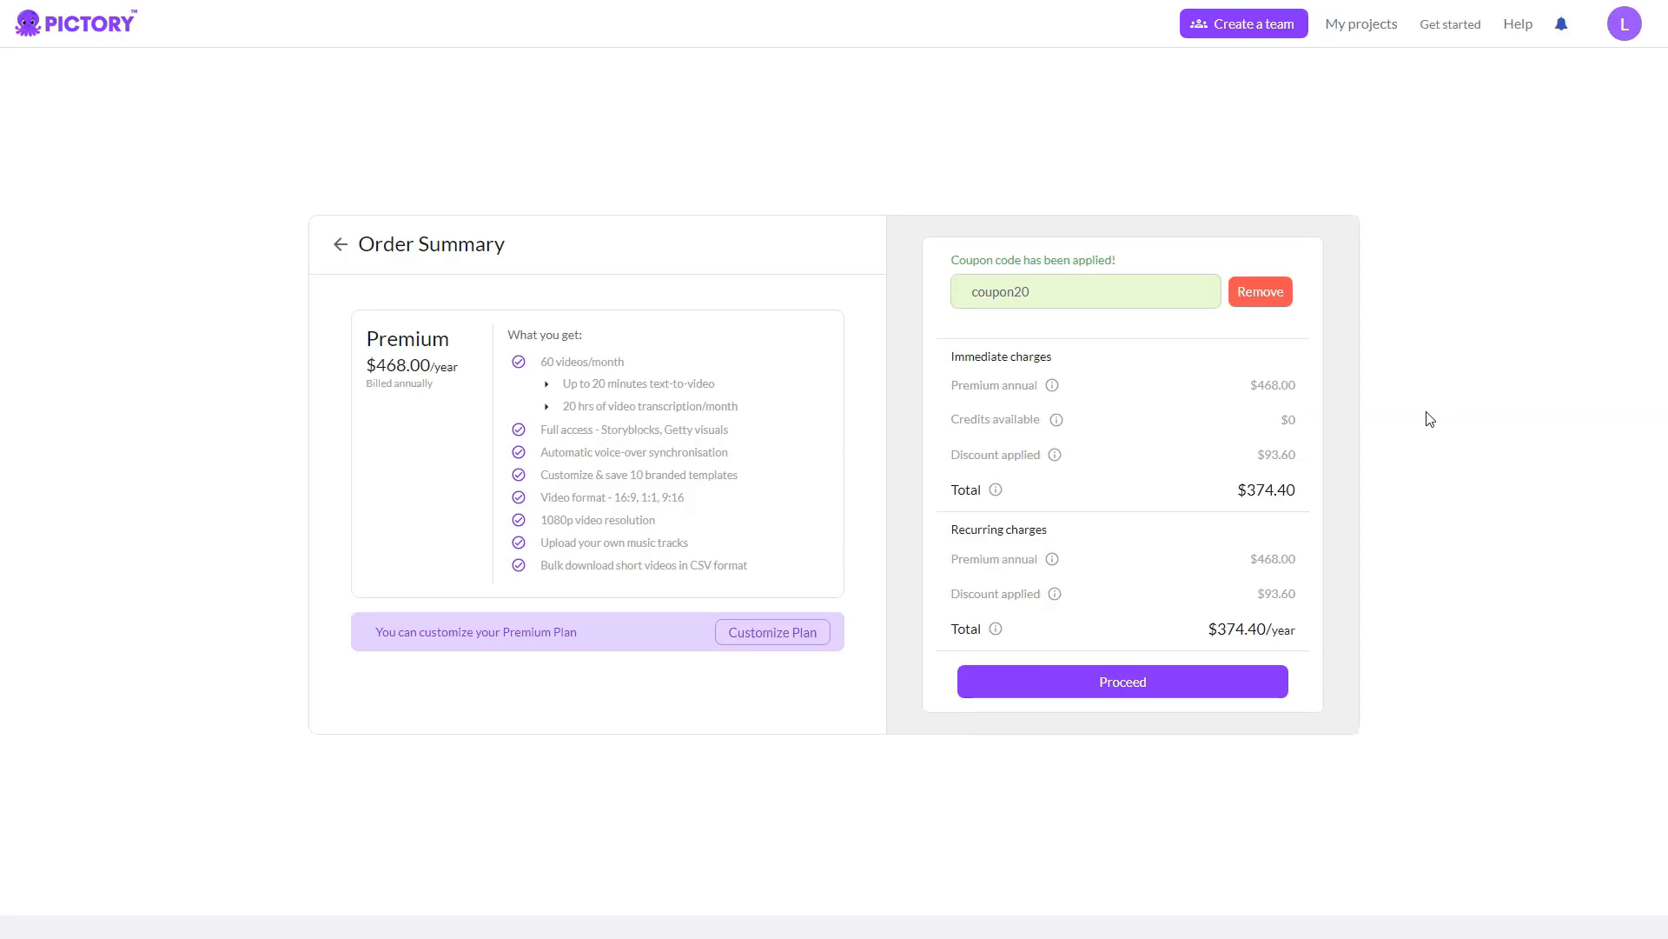
mouse_move(1130, 466)
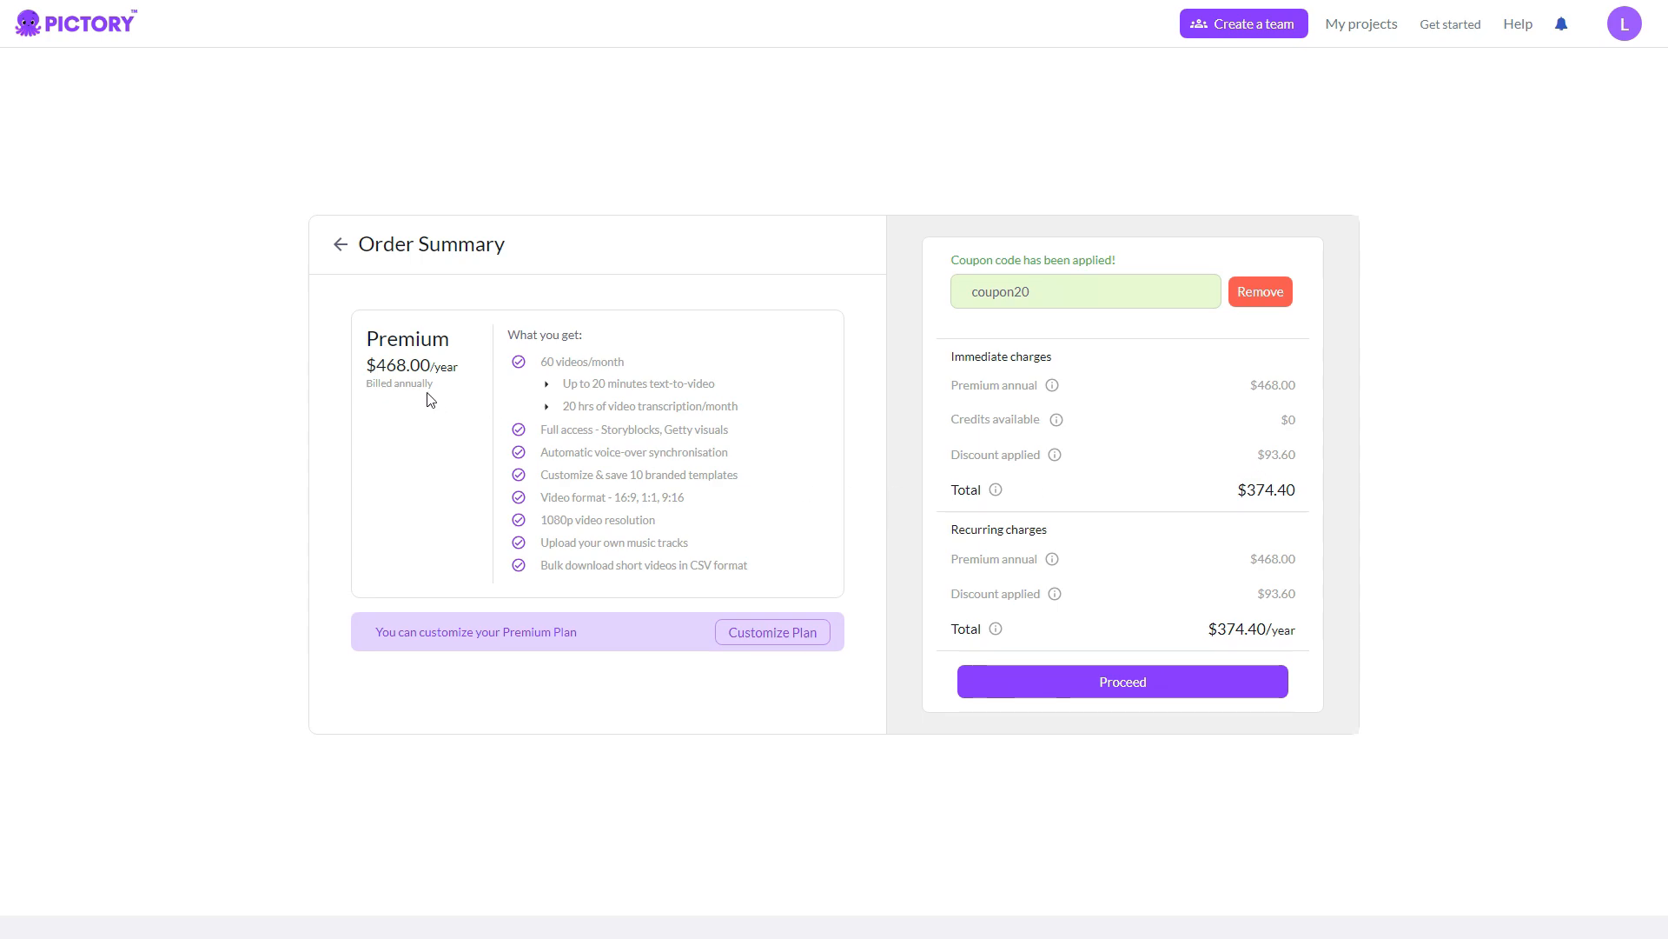
mouse_move(1085, 468)
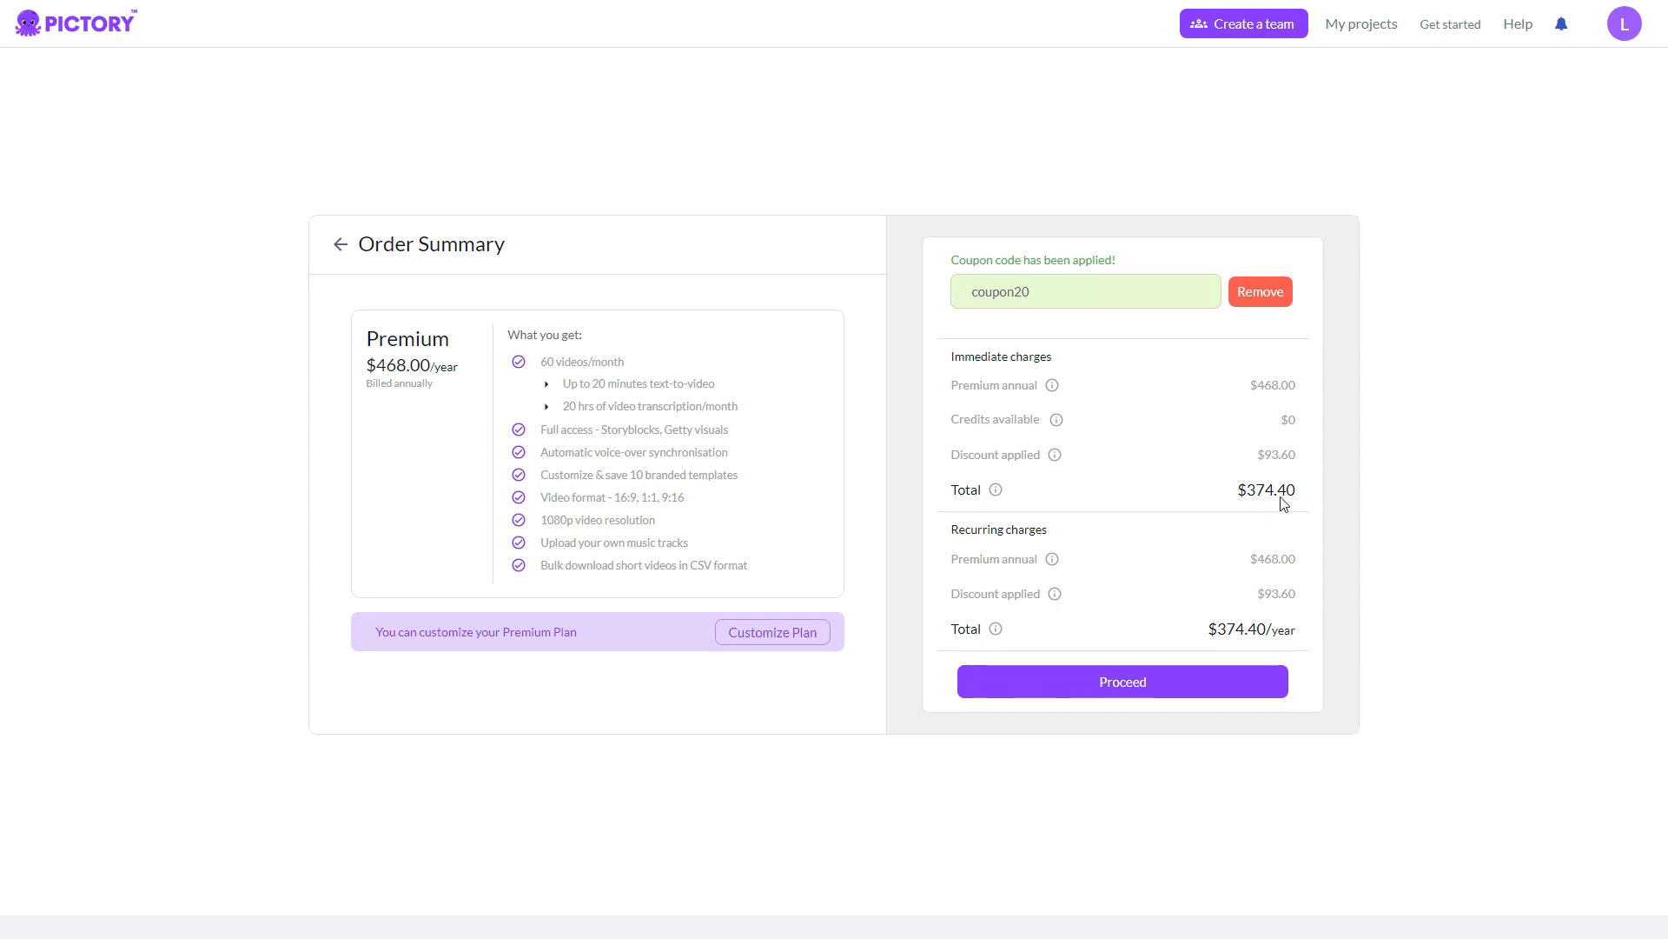
mouse_move(1285, 469)
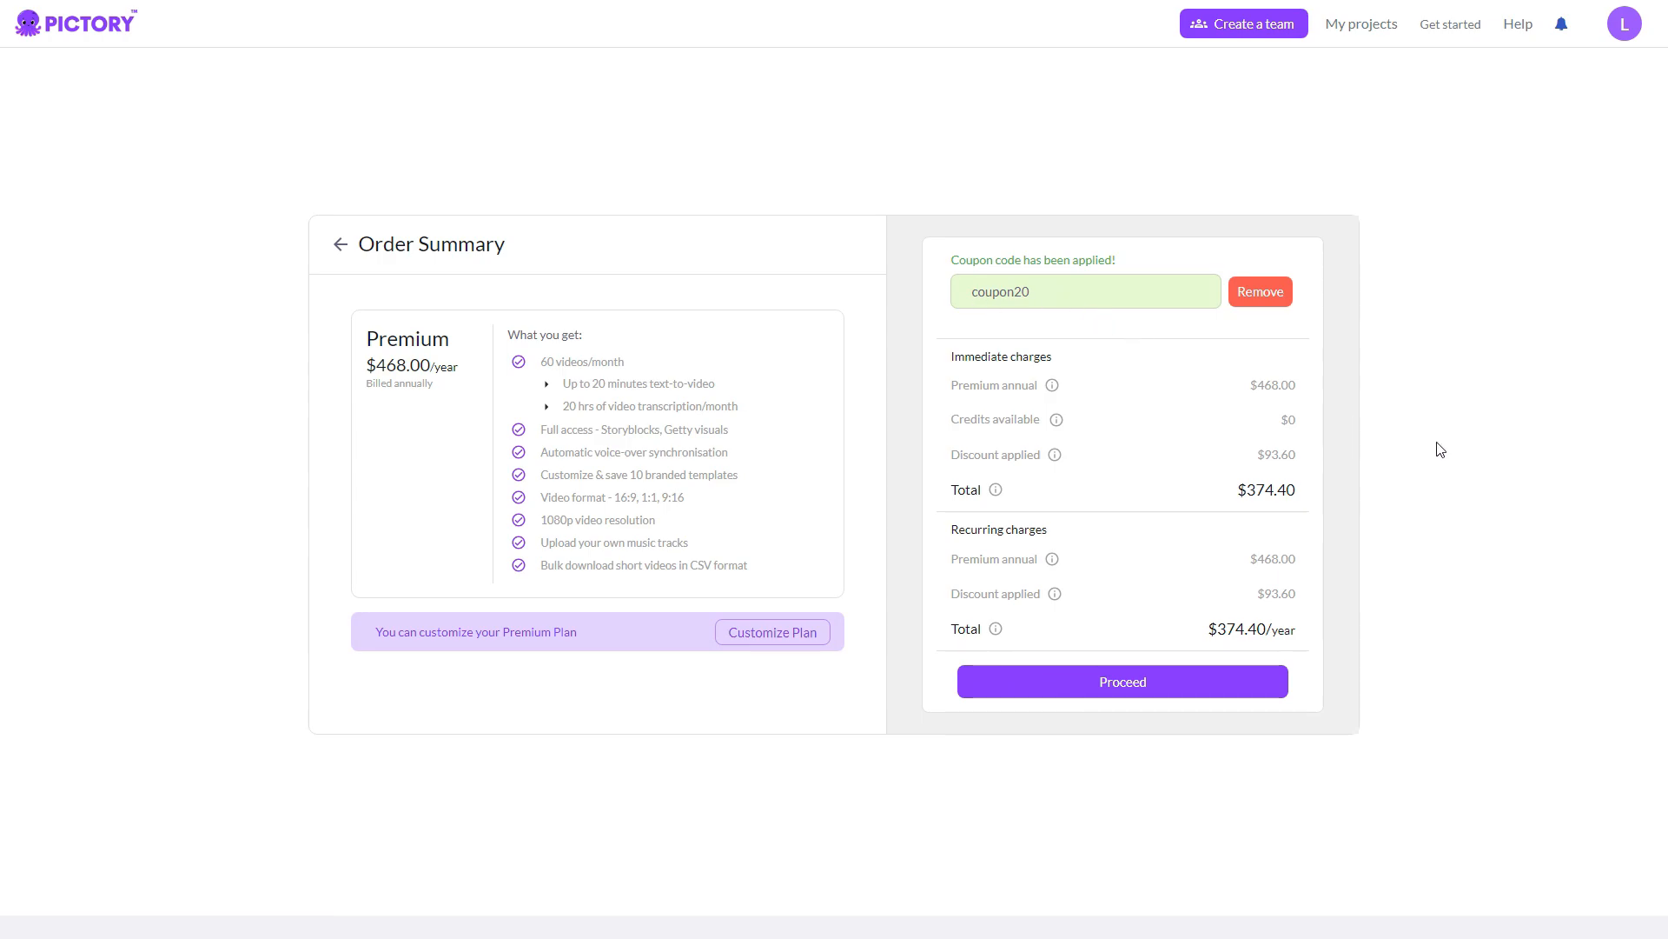
mouse_move(1326, 702)
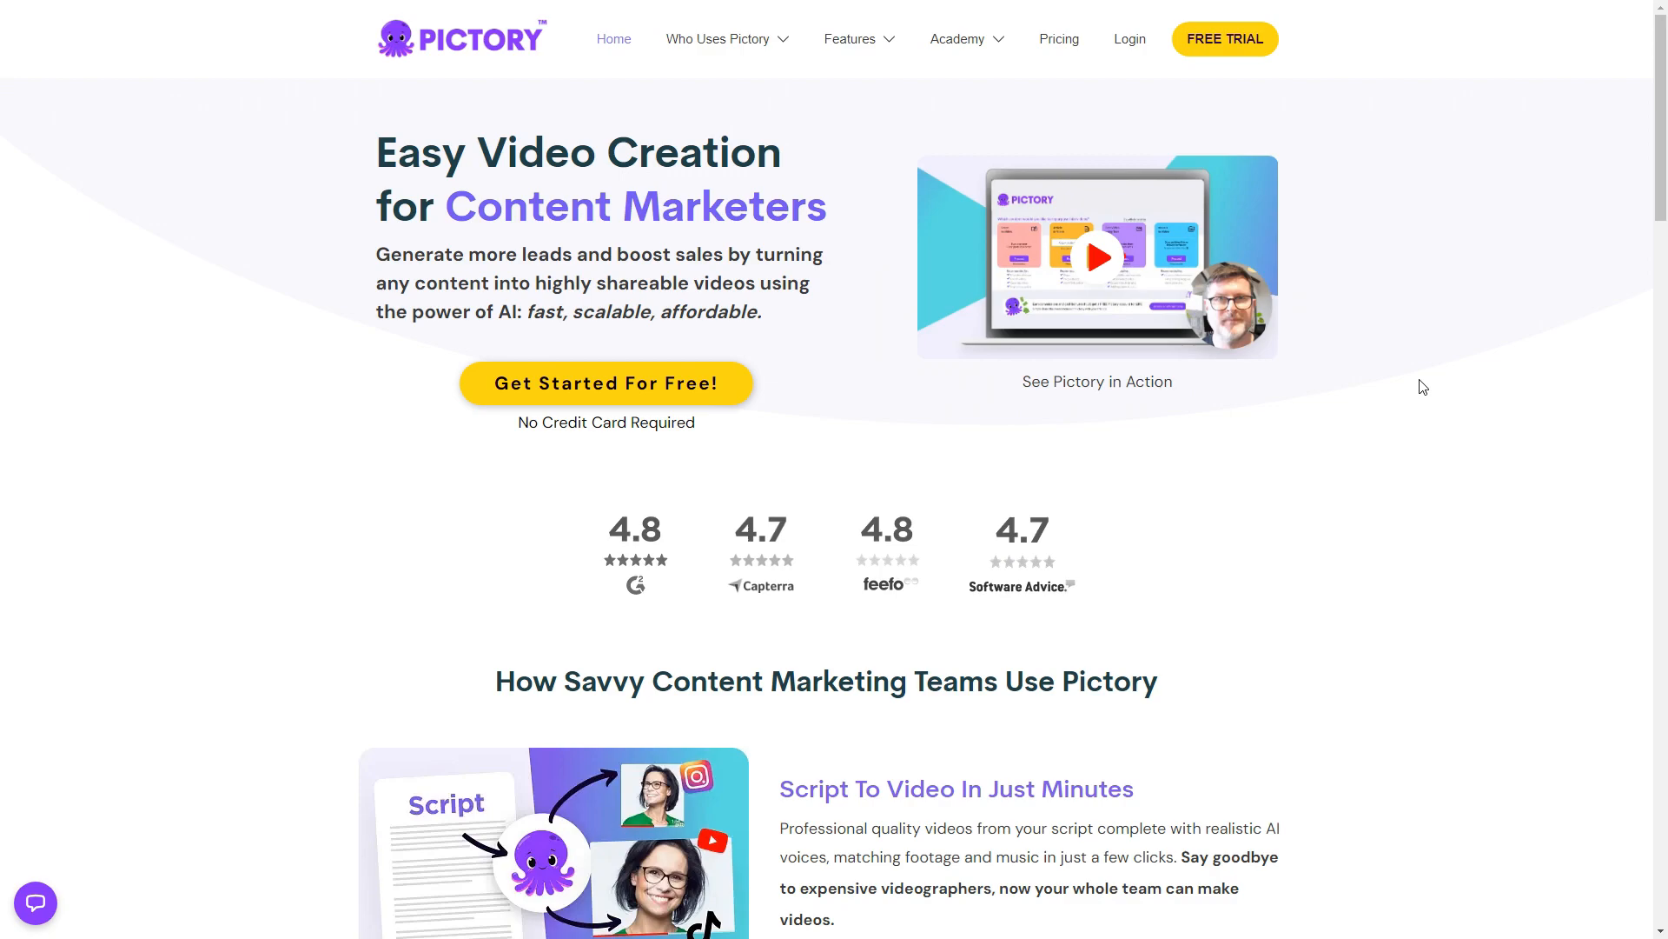
mouse_move(1416, 398)
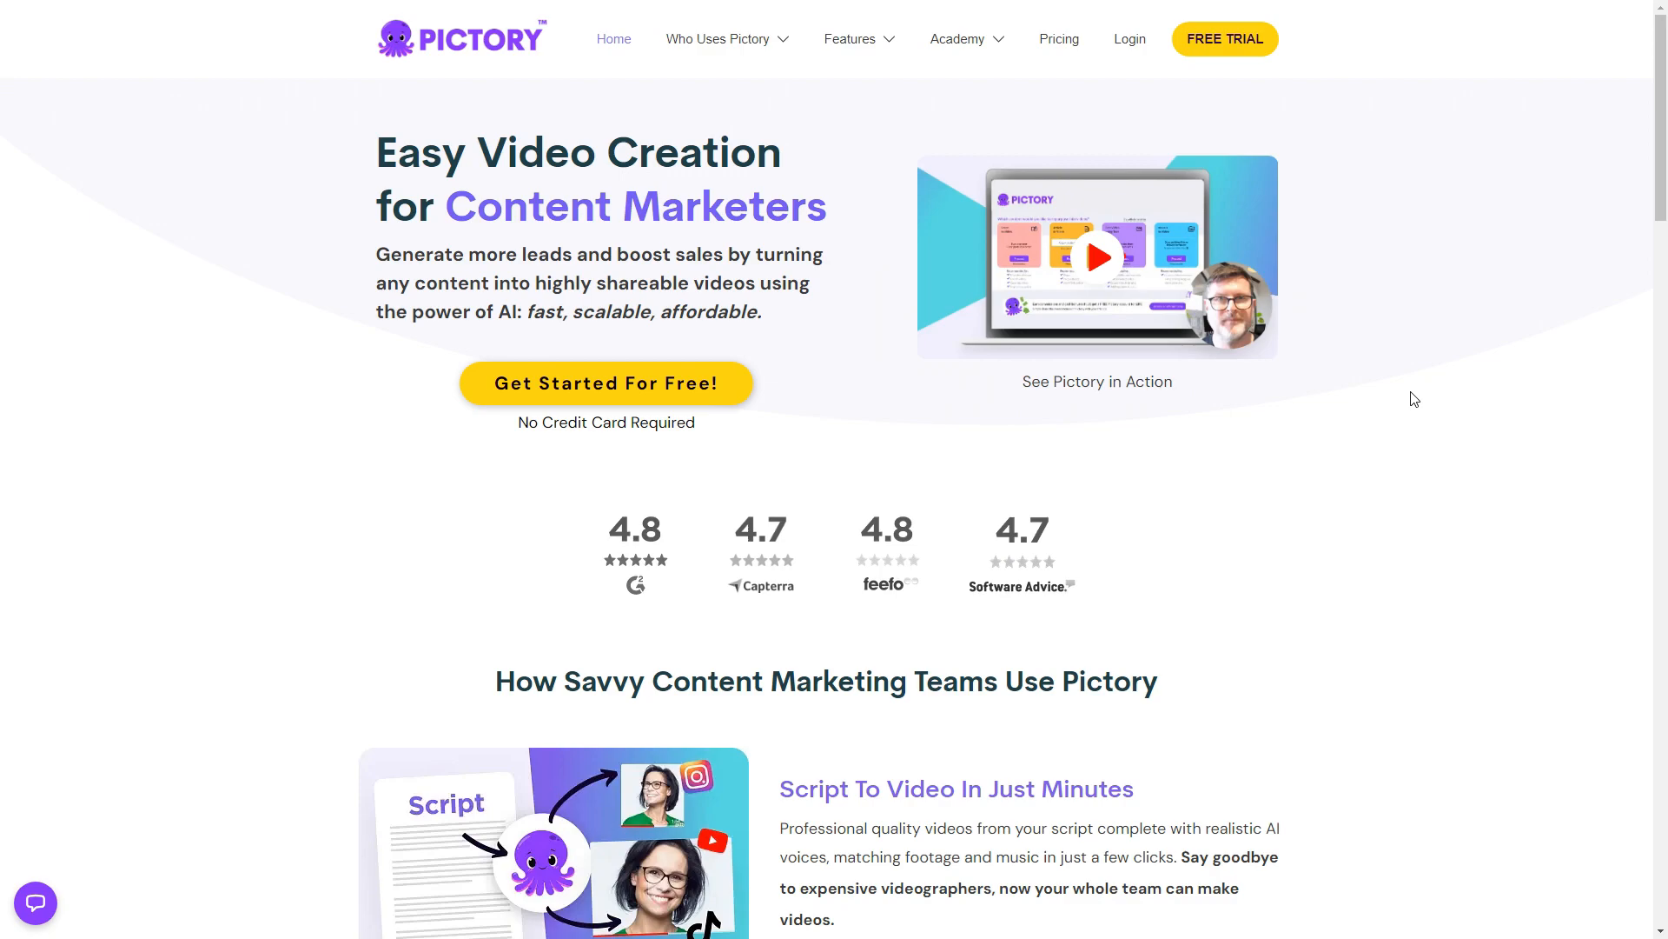